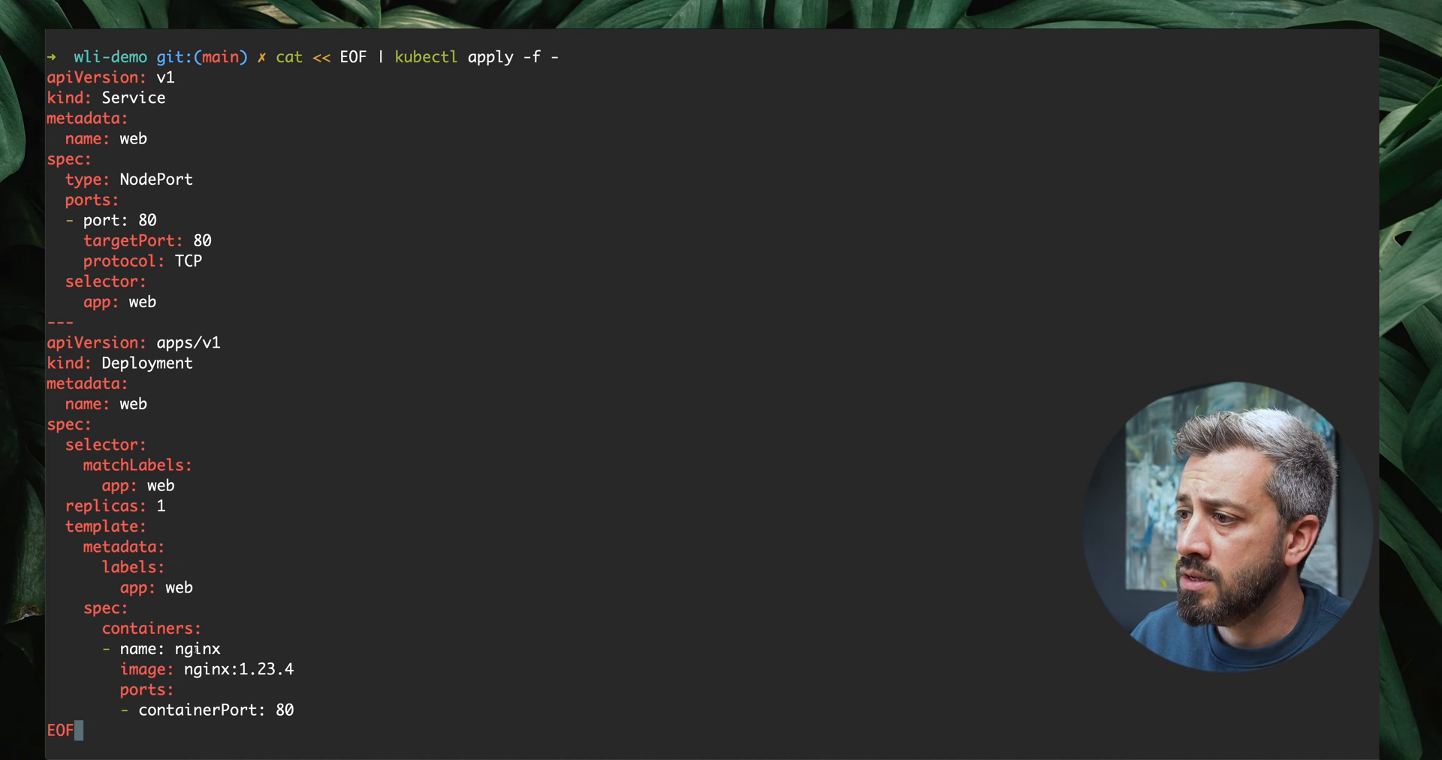
pyautogui.moveTo(257, 548)
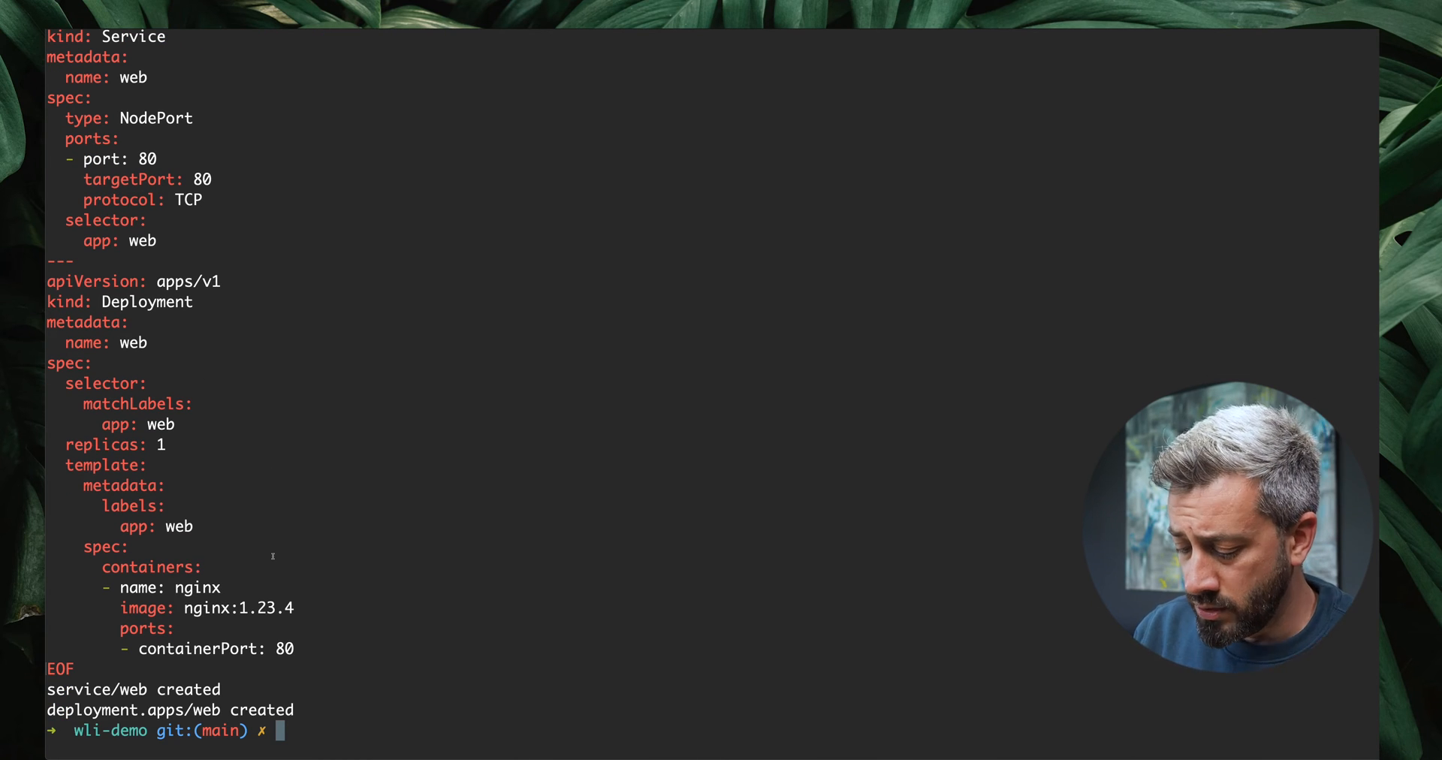
# List pods with kubectl get pods to confirm the web pod is Running
pyautogui.write('kubectl')
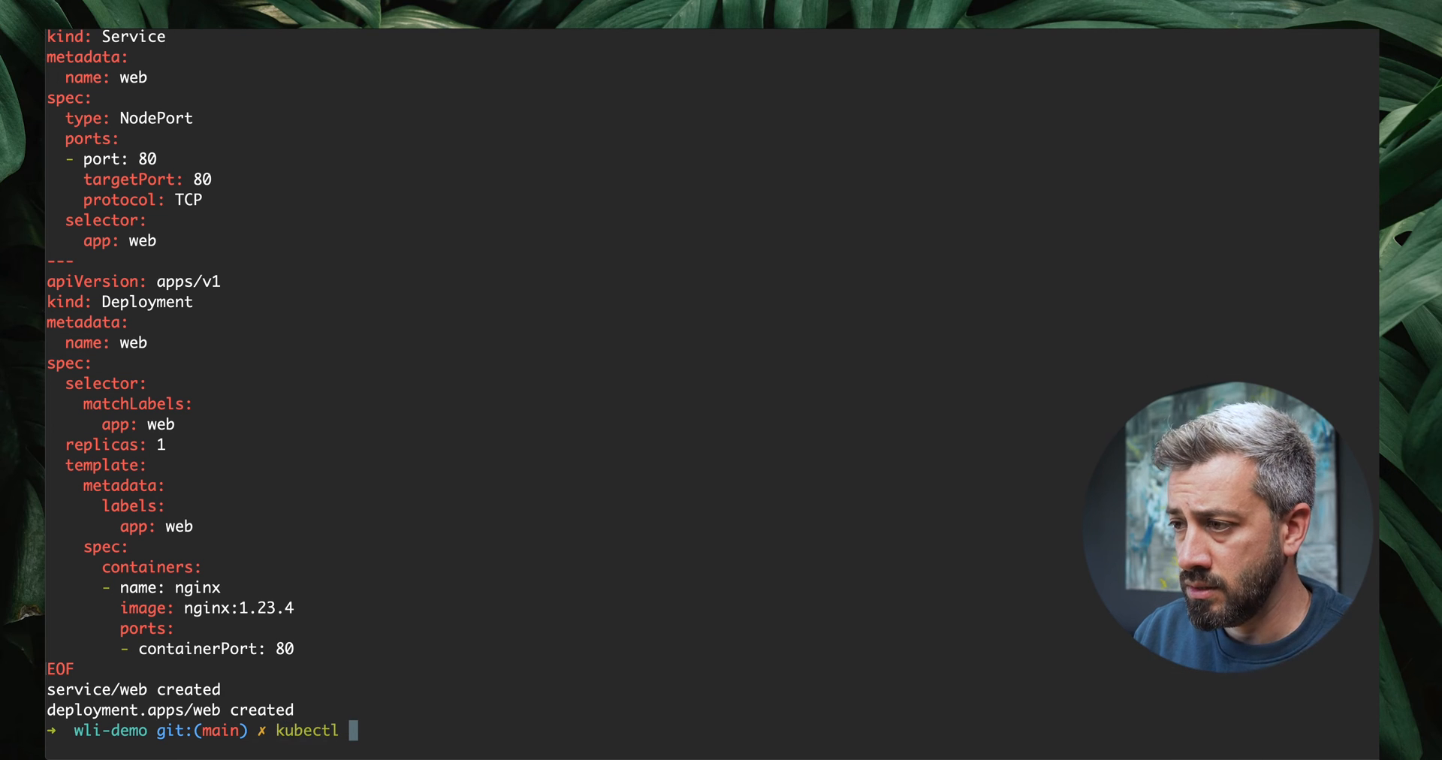
pyautogui.write('get pods')
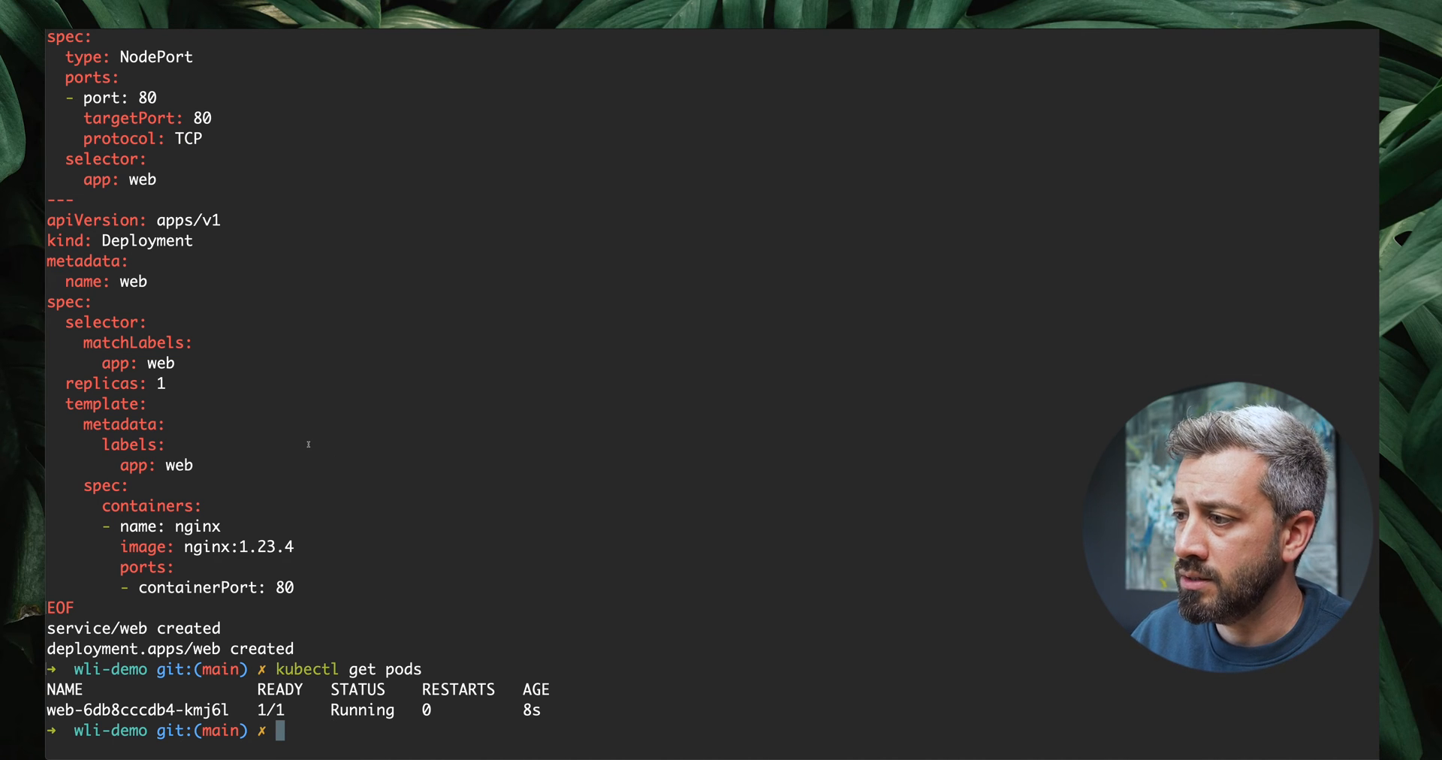
# Show the web service as YAML and pick out its node port 30013
pyautogui.write('kubectl get service web --output yaml')
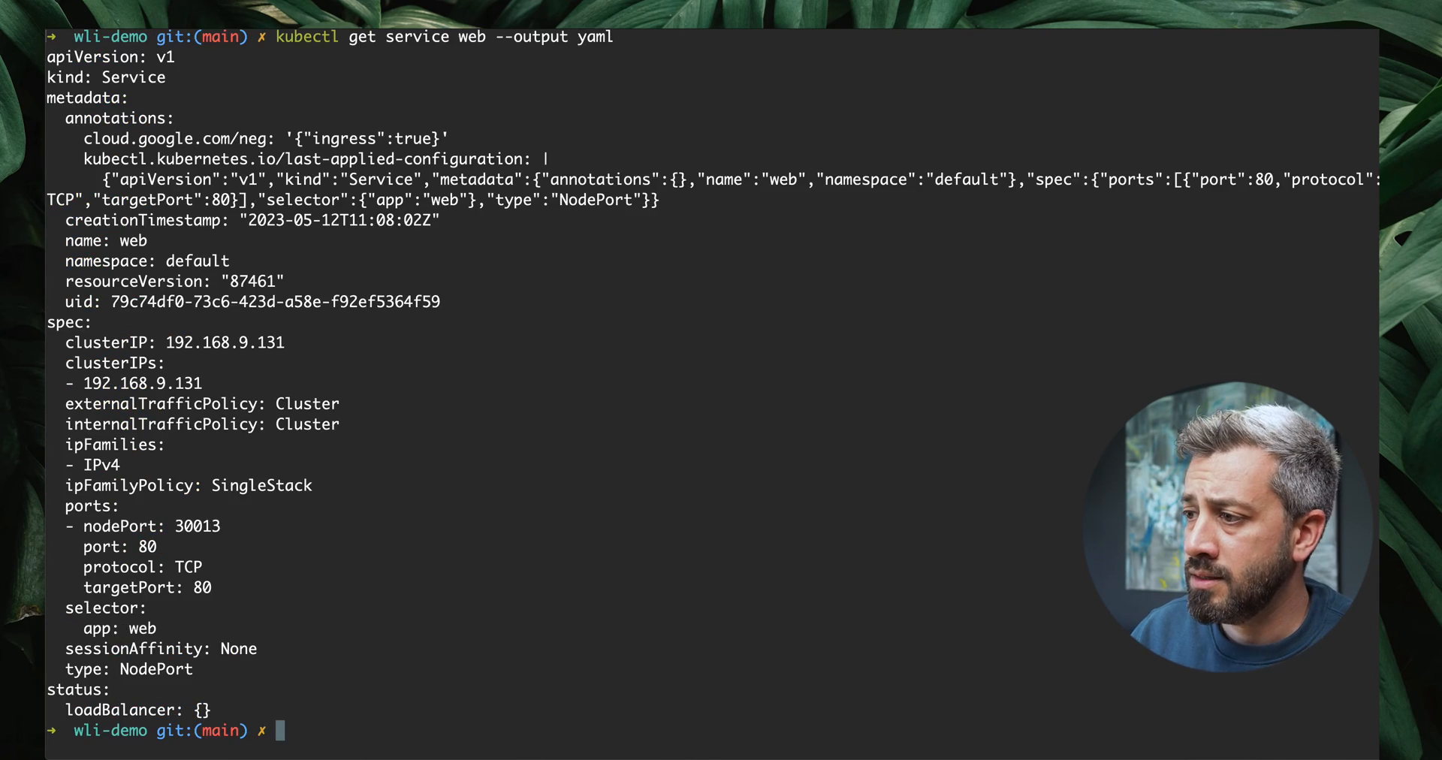
pyautogui.doubleClick(195, 526)
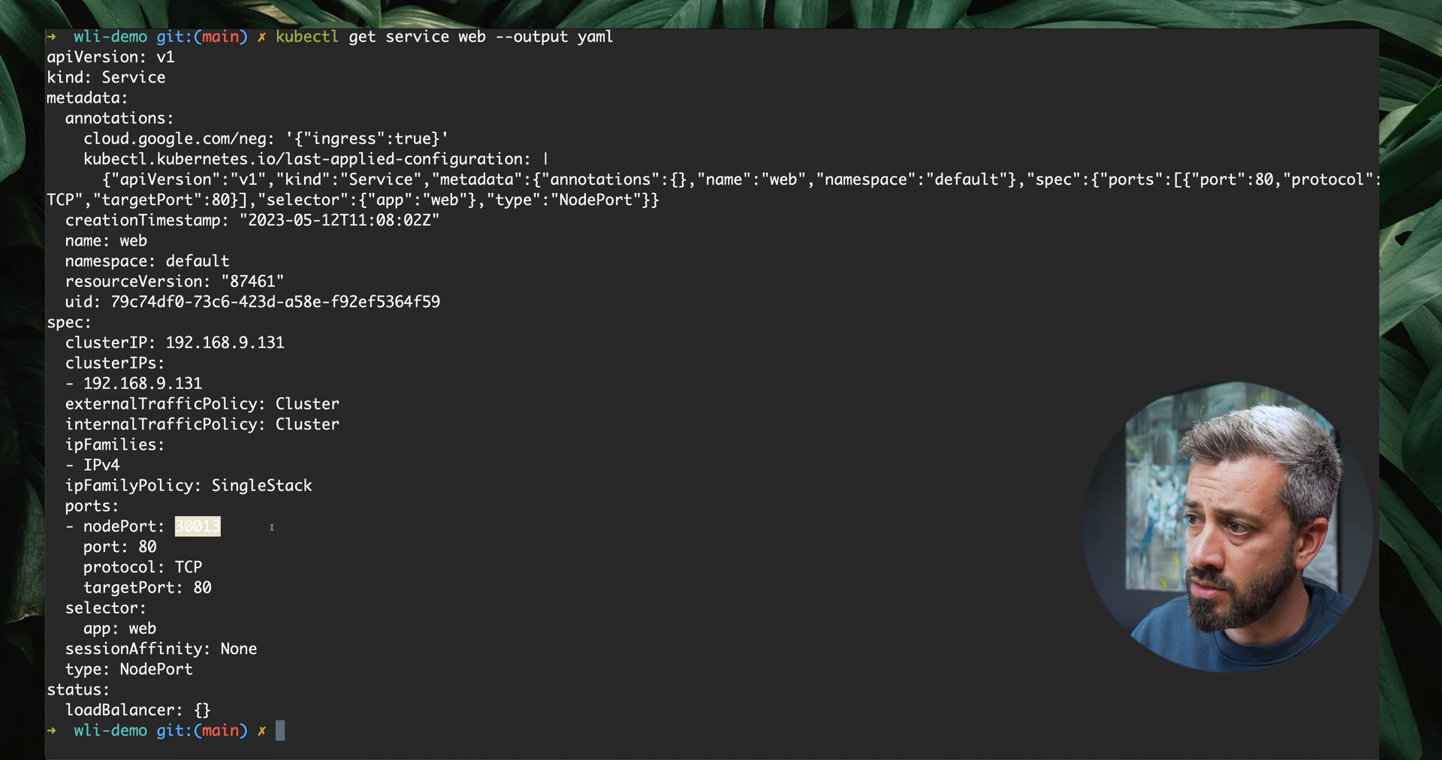
pyautogui.moveTo(409, 619)
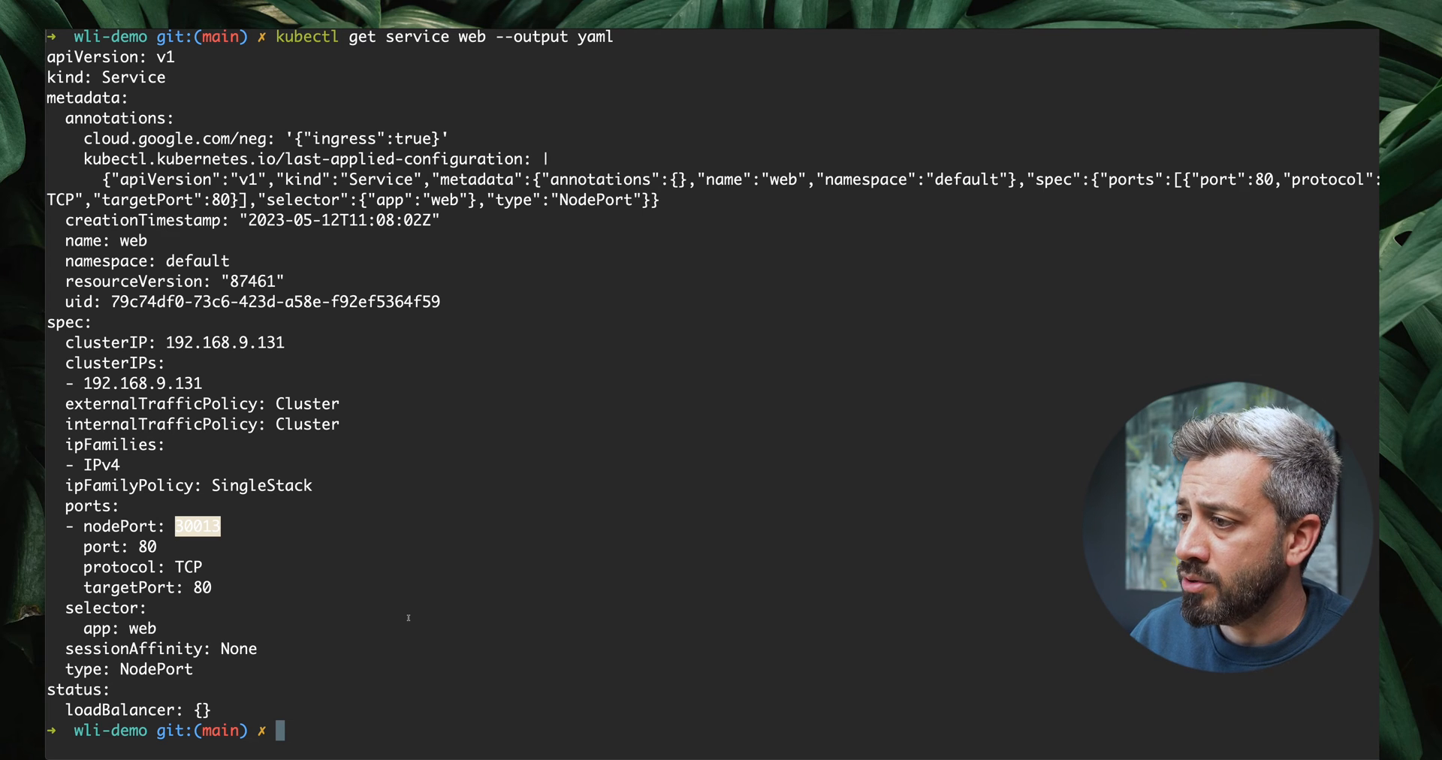
# List nodes with kubectl get no -o wide and grab the external IP 34.76.198.11
pyautogui.write('kubectl')
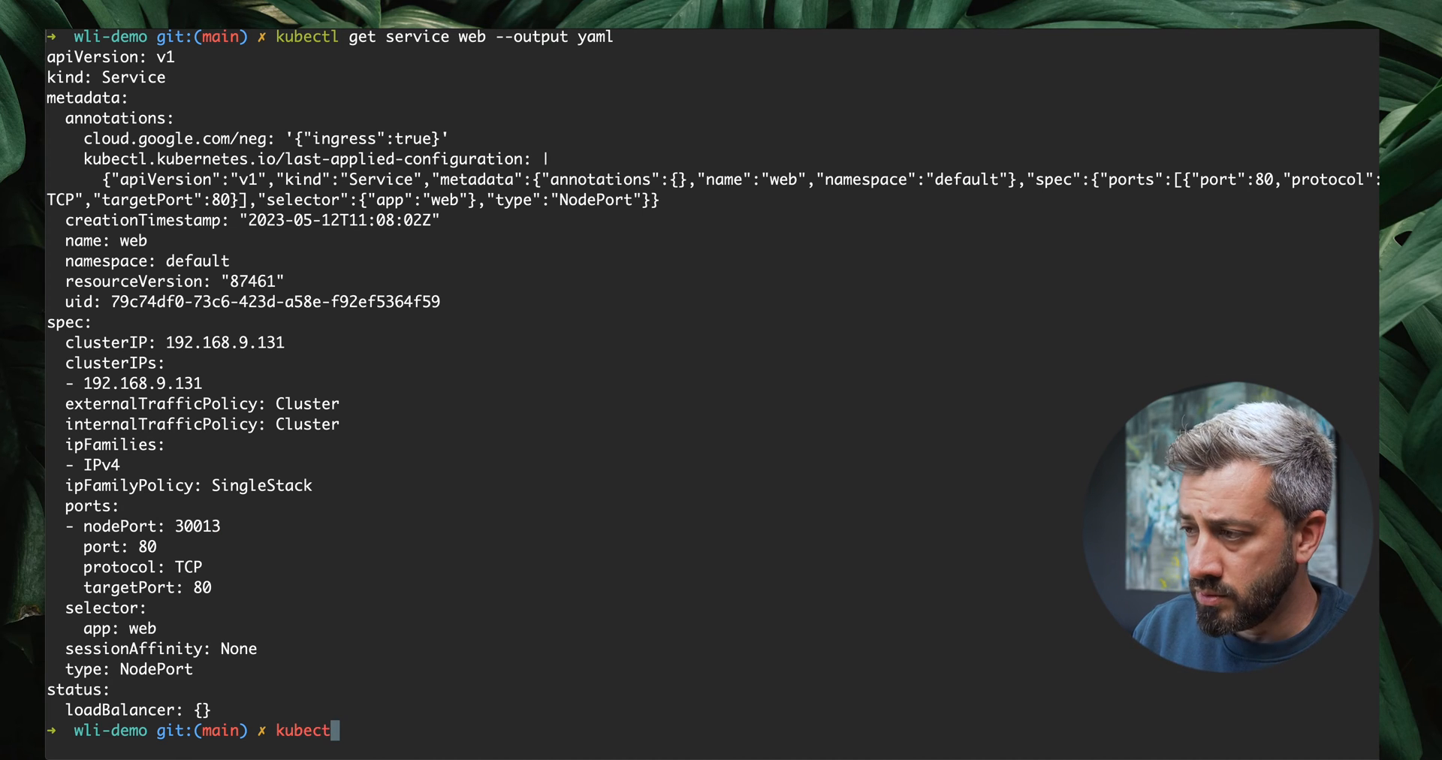
pyautogui.write('get node')
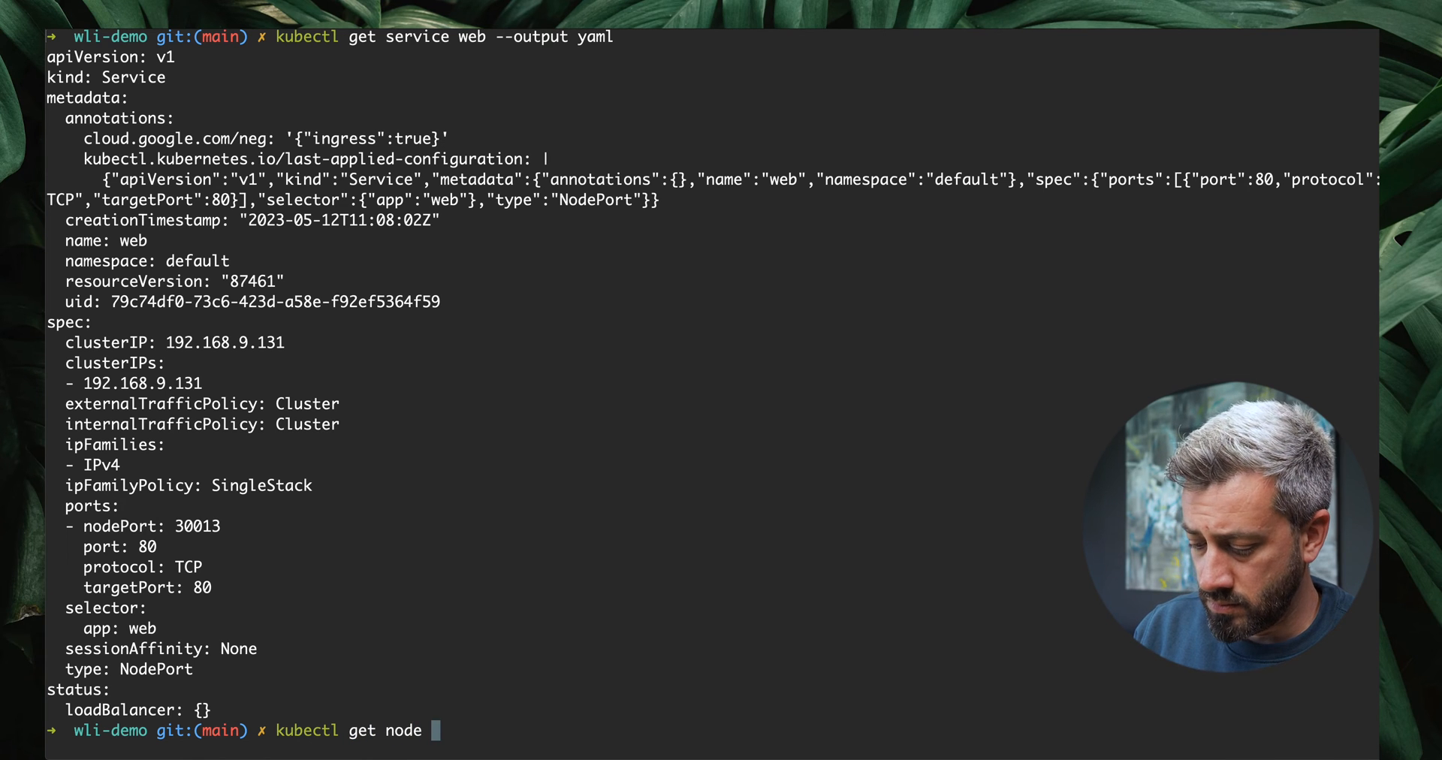
pyautogui.write('-o wide')
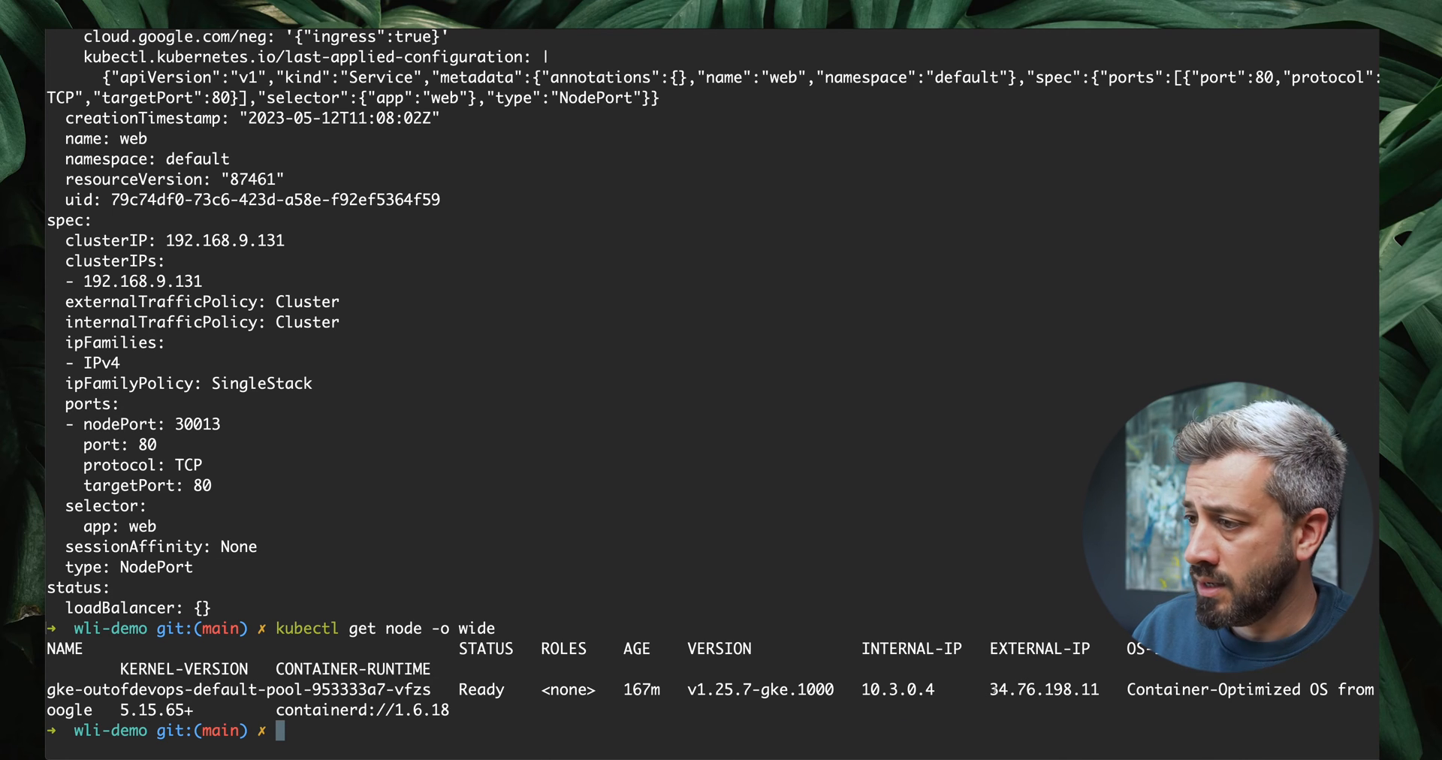
pyautogui.write('open')
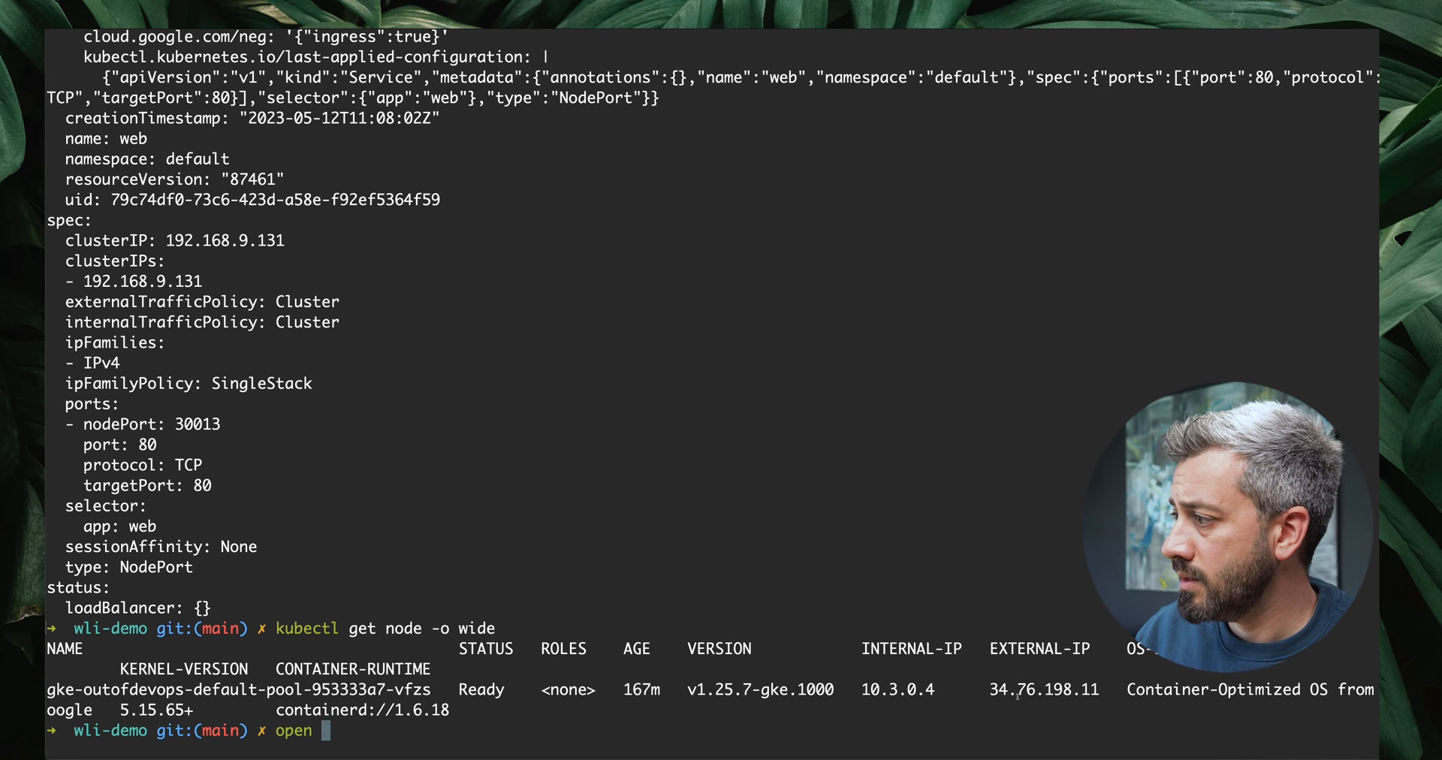
pyautogui.doubleClick(1043, 690)
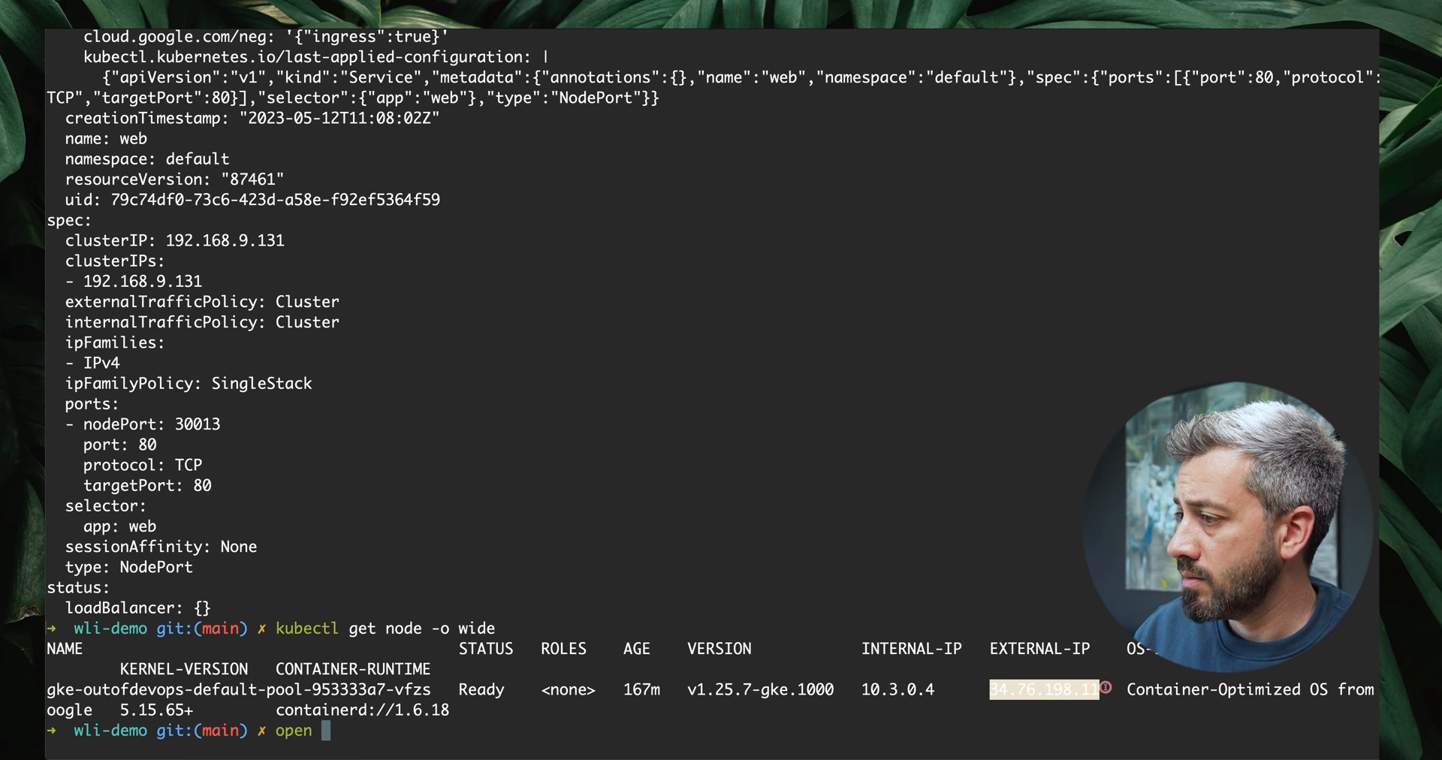
pyautogui.write('34.76.198.11:')
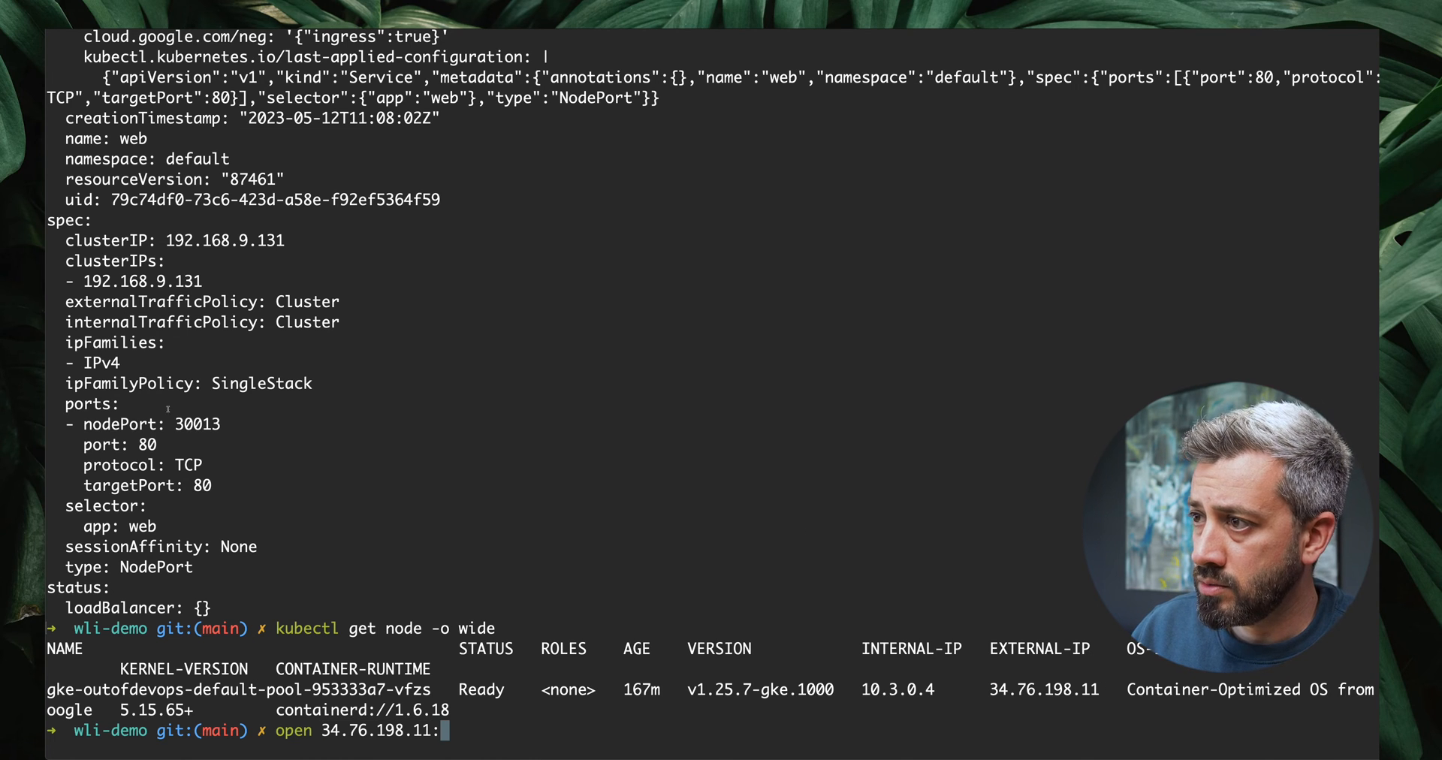
pyautogui.write('30013')
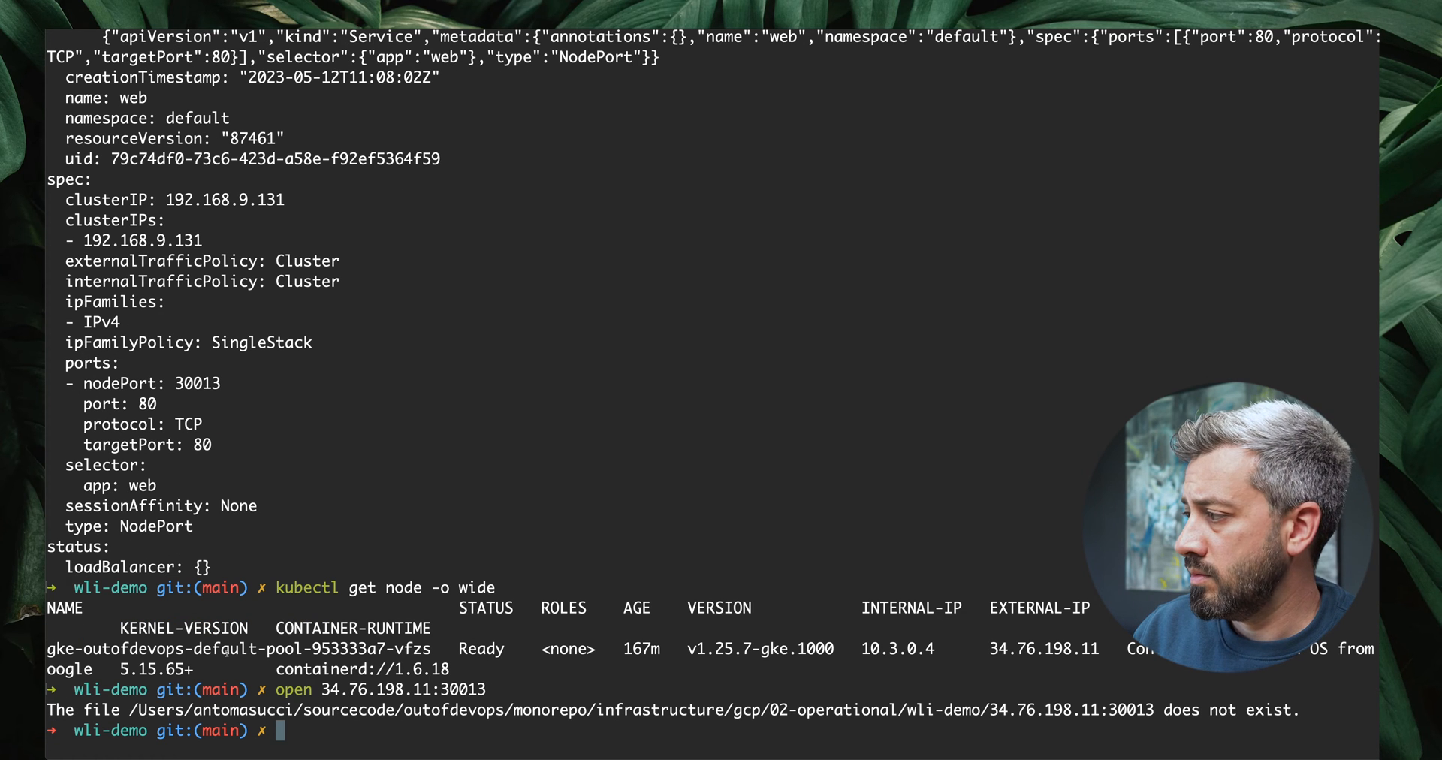
pyautogui.write('open 34.76.198.11:30013')
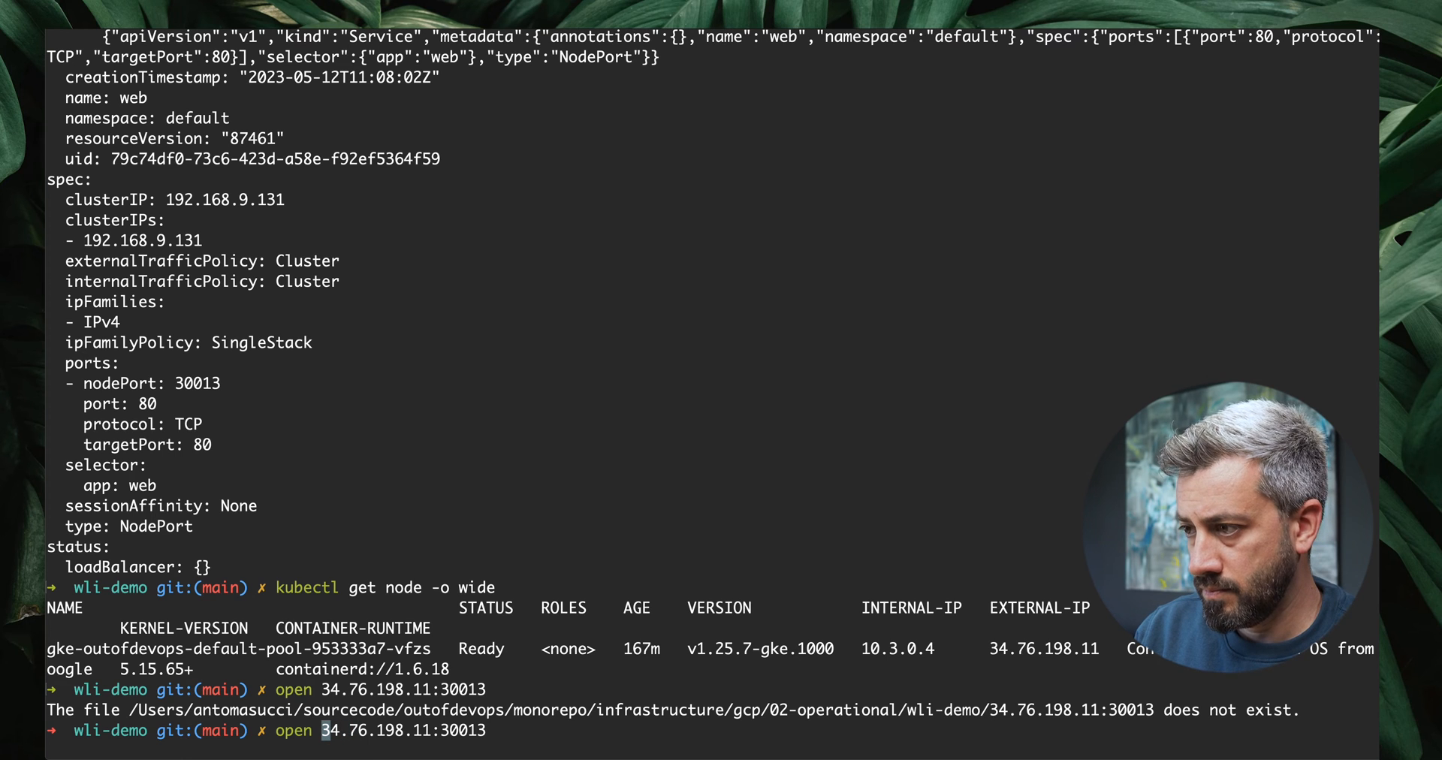
pyautogui.write('http://')
pyautogui.write('export NODE_PORT')
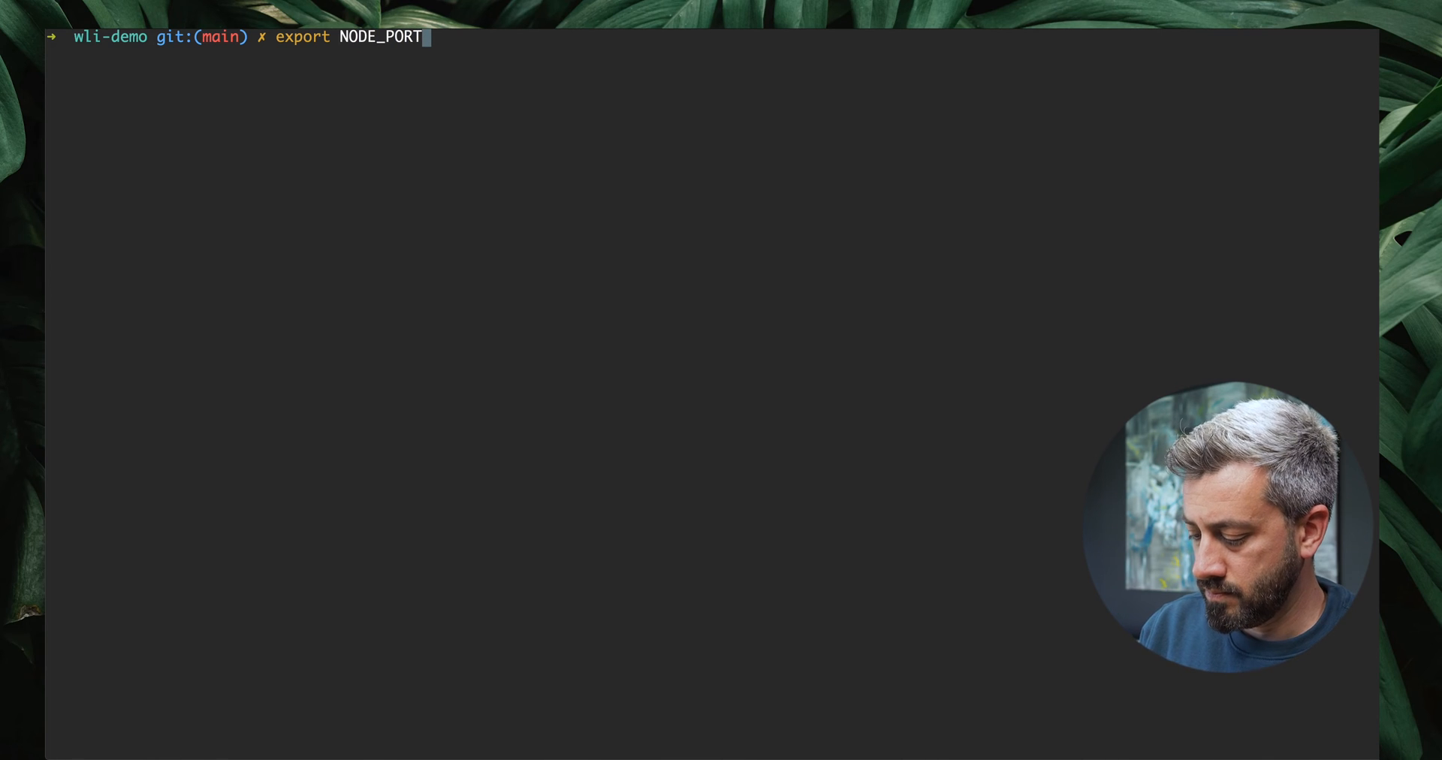
# Export NODE_PORT=30013 and create the demo-node-port firewall rule allowing tcp:$NODE_PORT on the dev network
pyautogui.write('=30013')
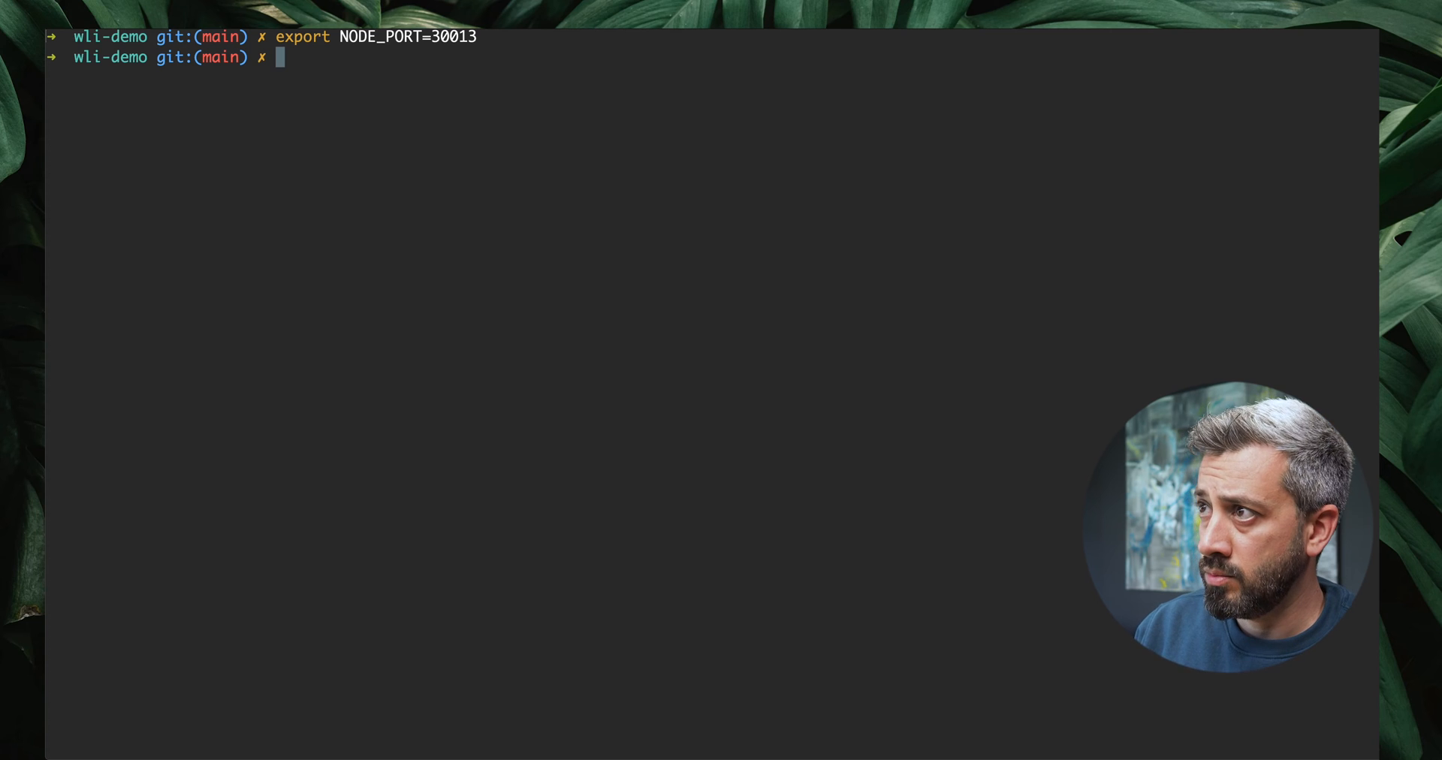
pyautogui.write('gcloud compute firewall-rules create demo-node-port --network=dev --allow tcp:$NODE_PORT')
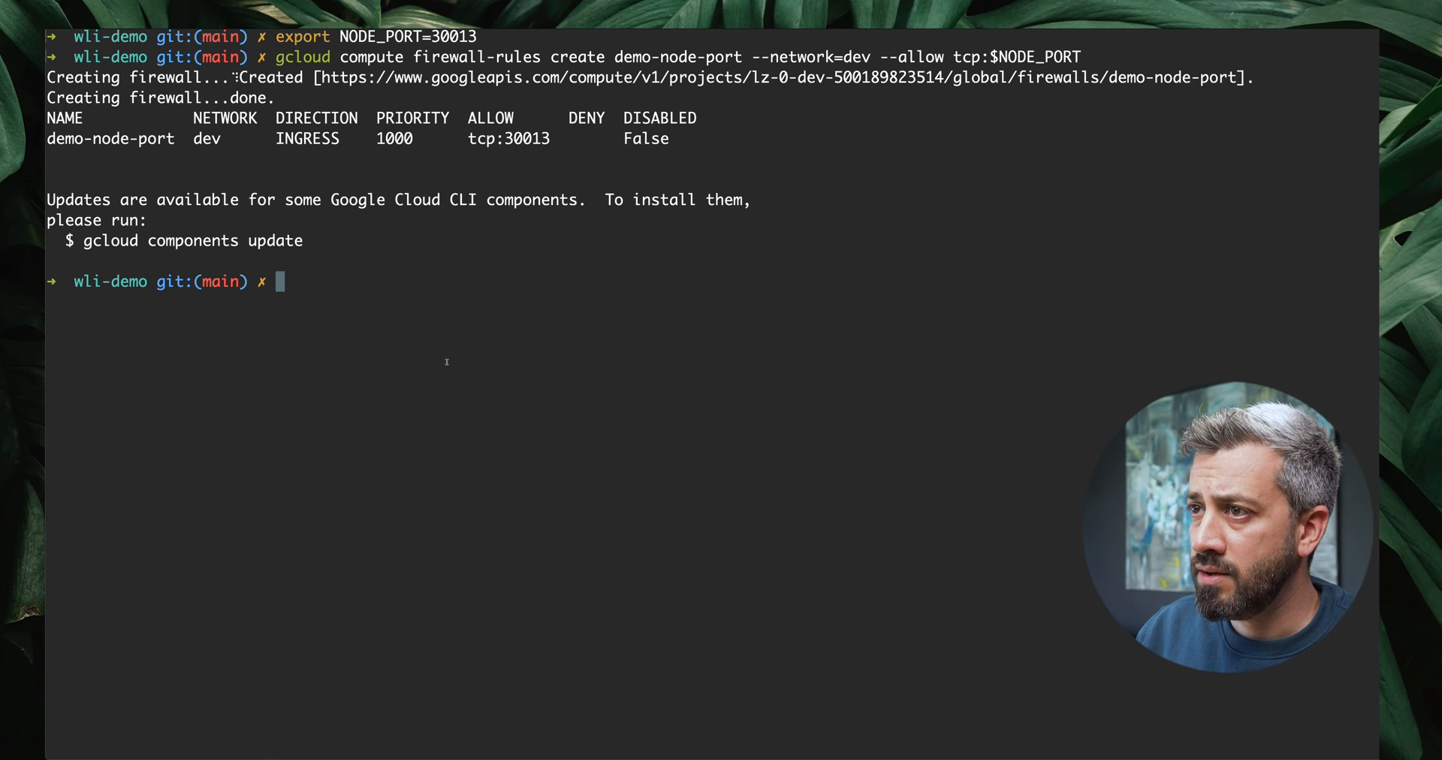
pyautogui.write('open http://34.76.198.11:30013')
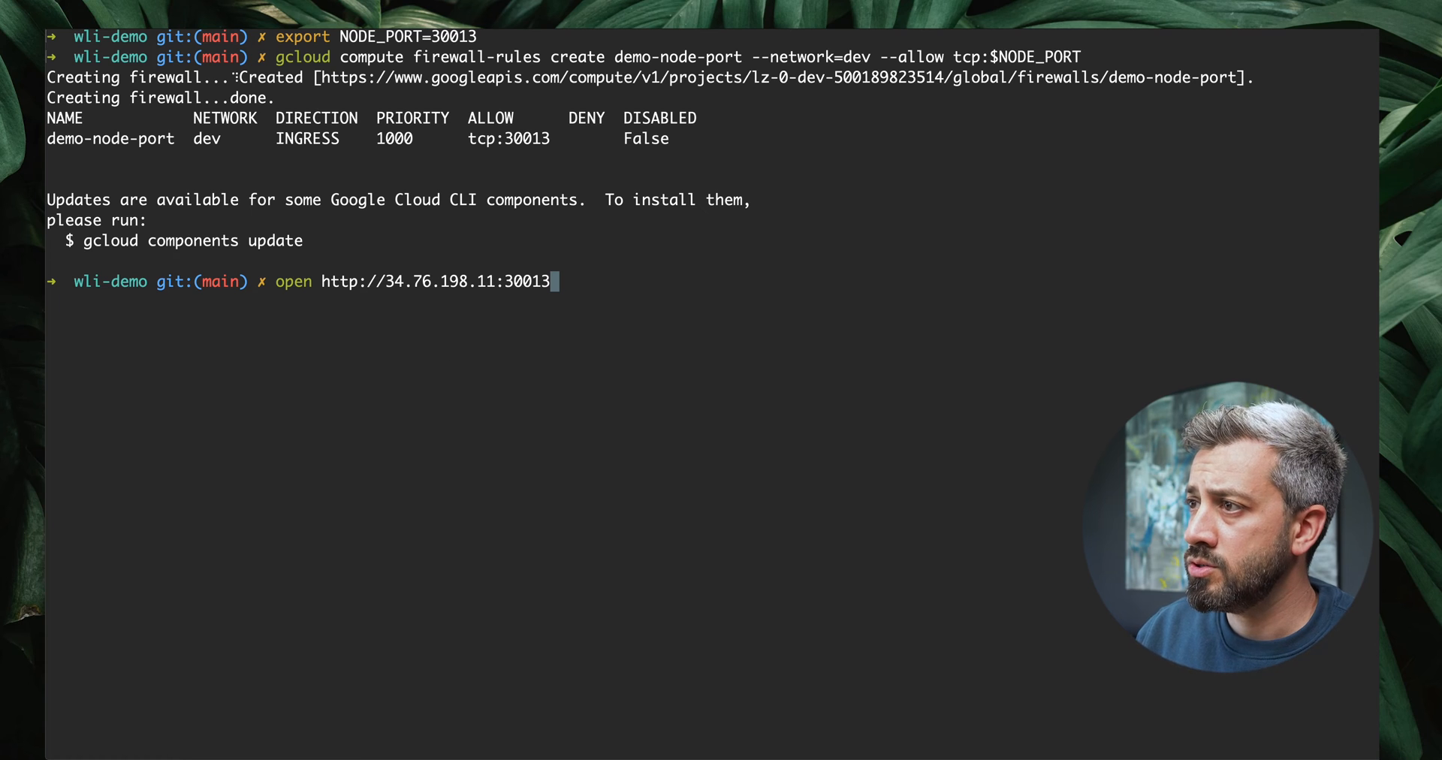
# Run the open command to load the site in the browser
pyautogui.press('Return')
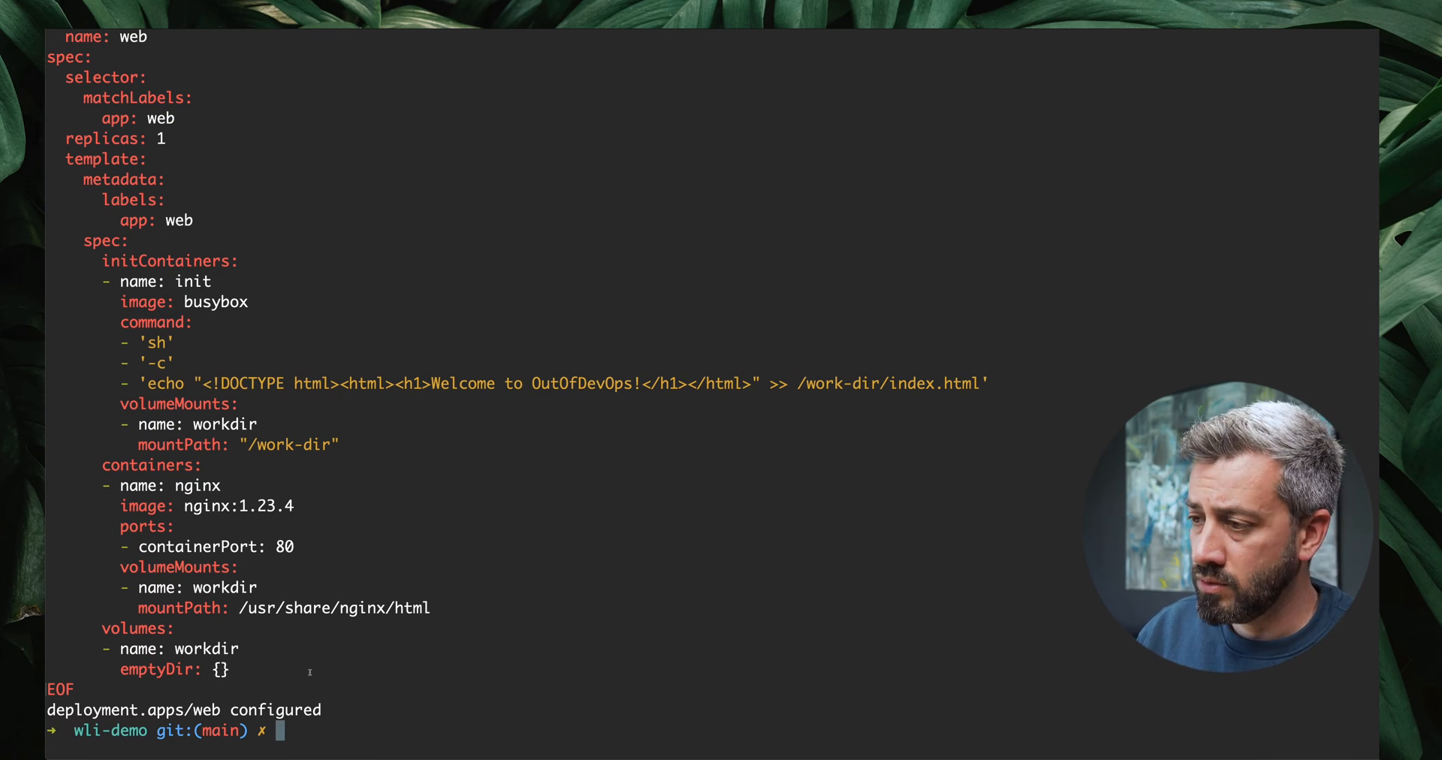
pyautogui.write('open http://34.76.198.11:30013')
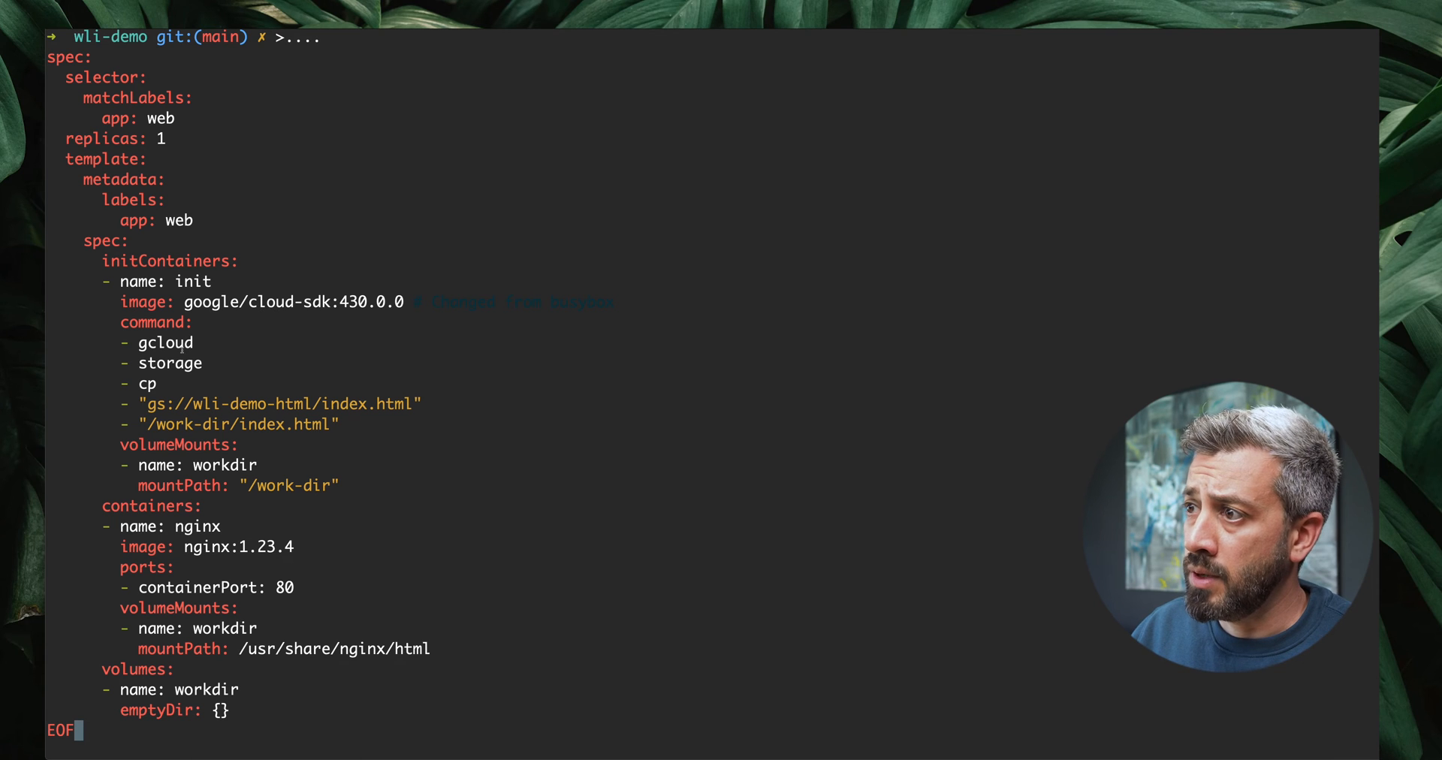
pyautogui.moveTo(240, 398)
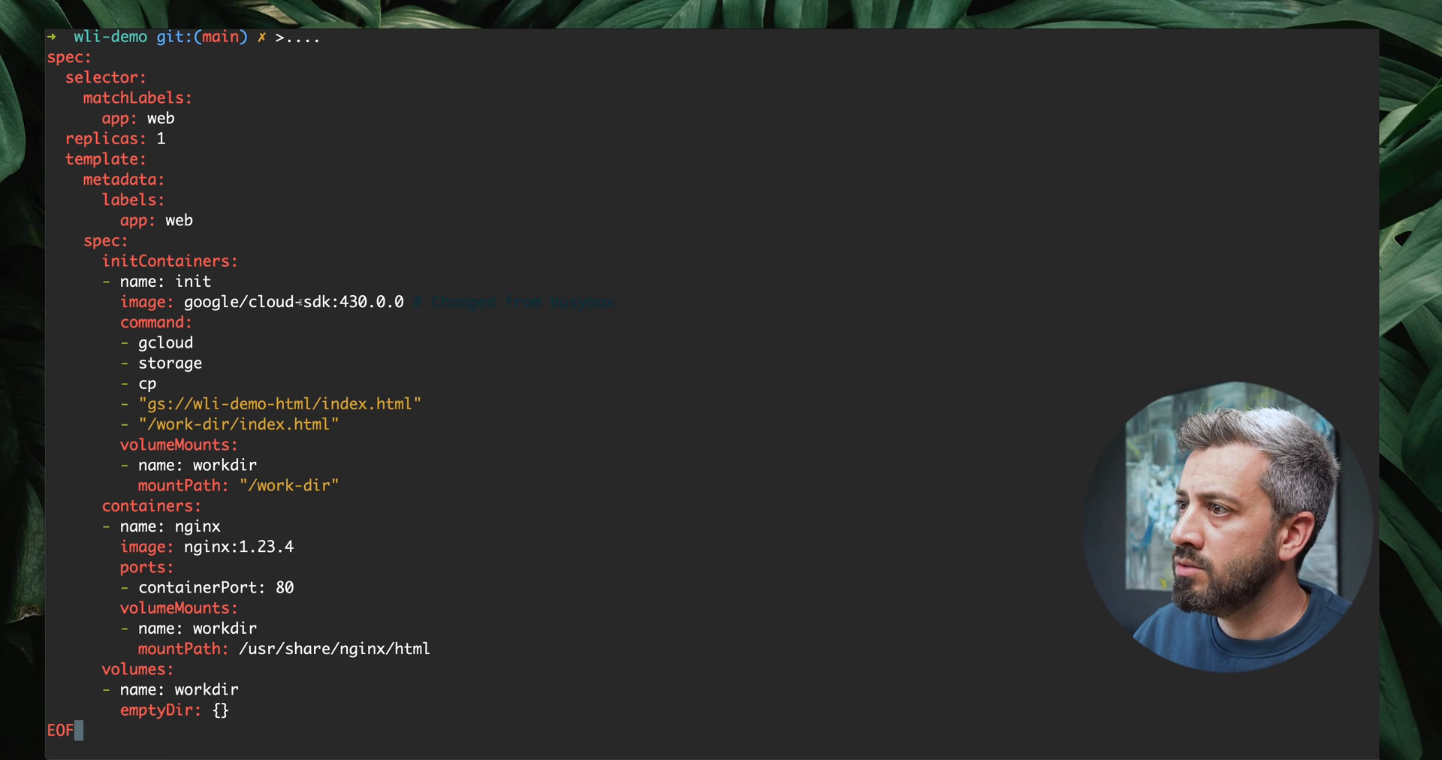
pyautogui.moveTo(224, 358)
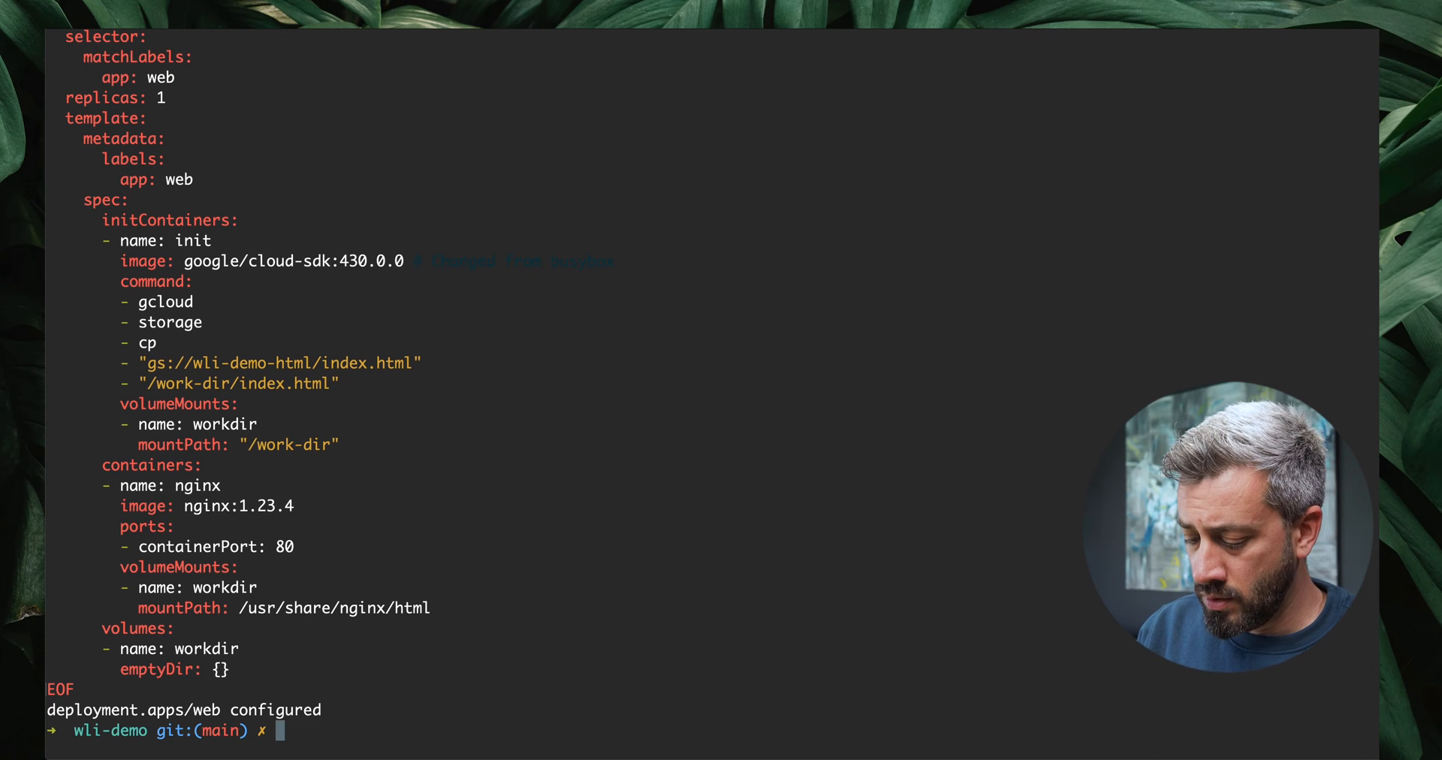
# List pods with kubectl get pods to check the new web pod's init status
pyautogui.write('kub')
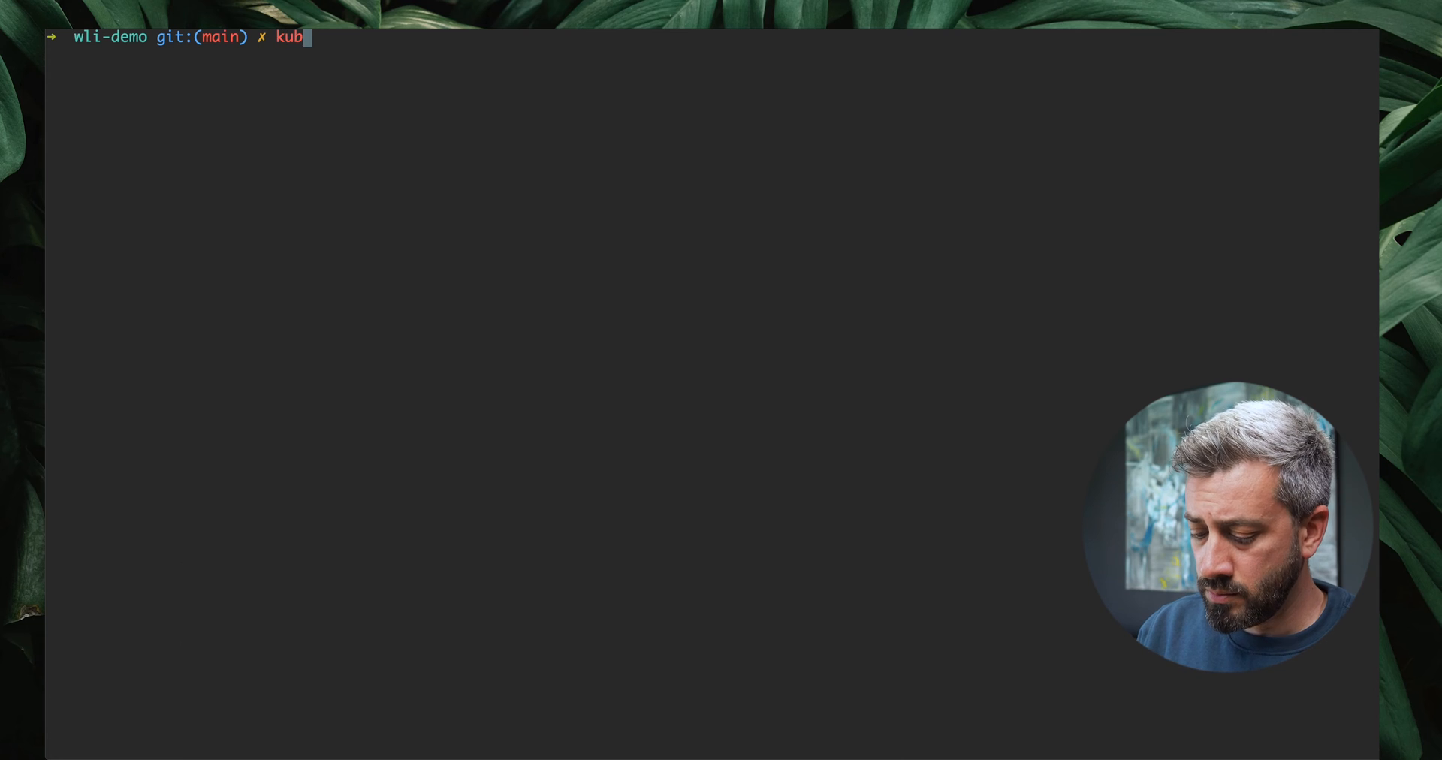
pyautogui.write('ectl')
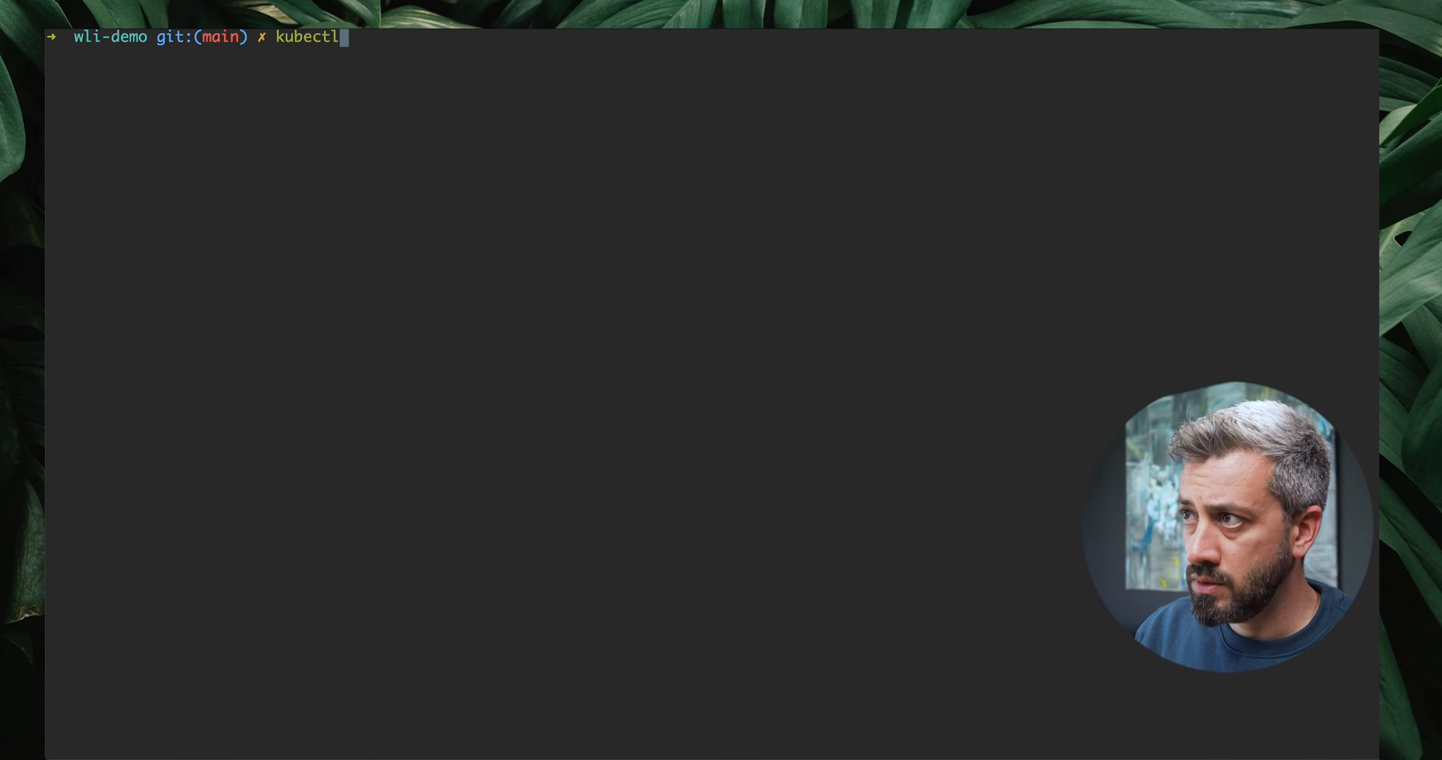
pyautogui.write('get pods')
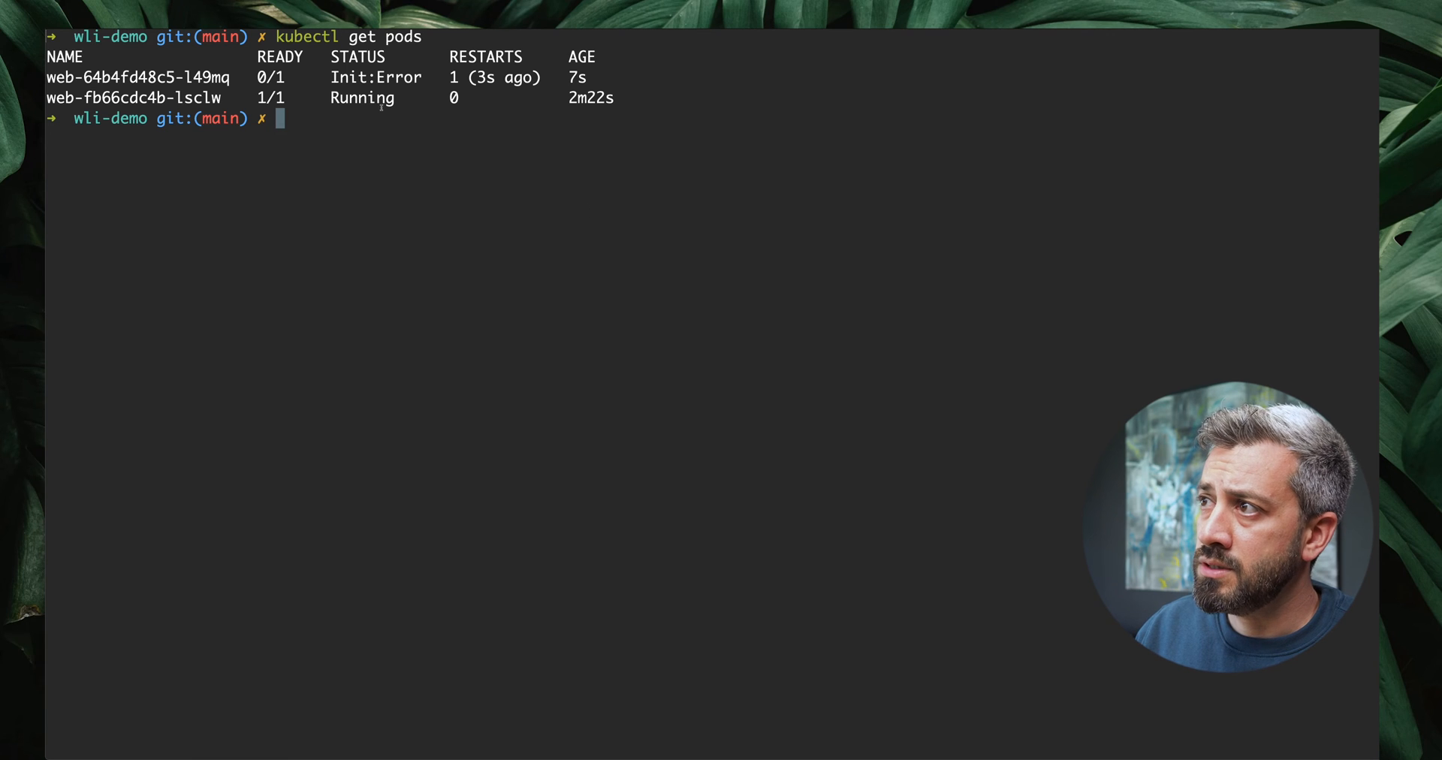
# Show the failing pod's init container logs with kubectl logs <pod> -c init
pyautogui.doubleClick(151, 77)
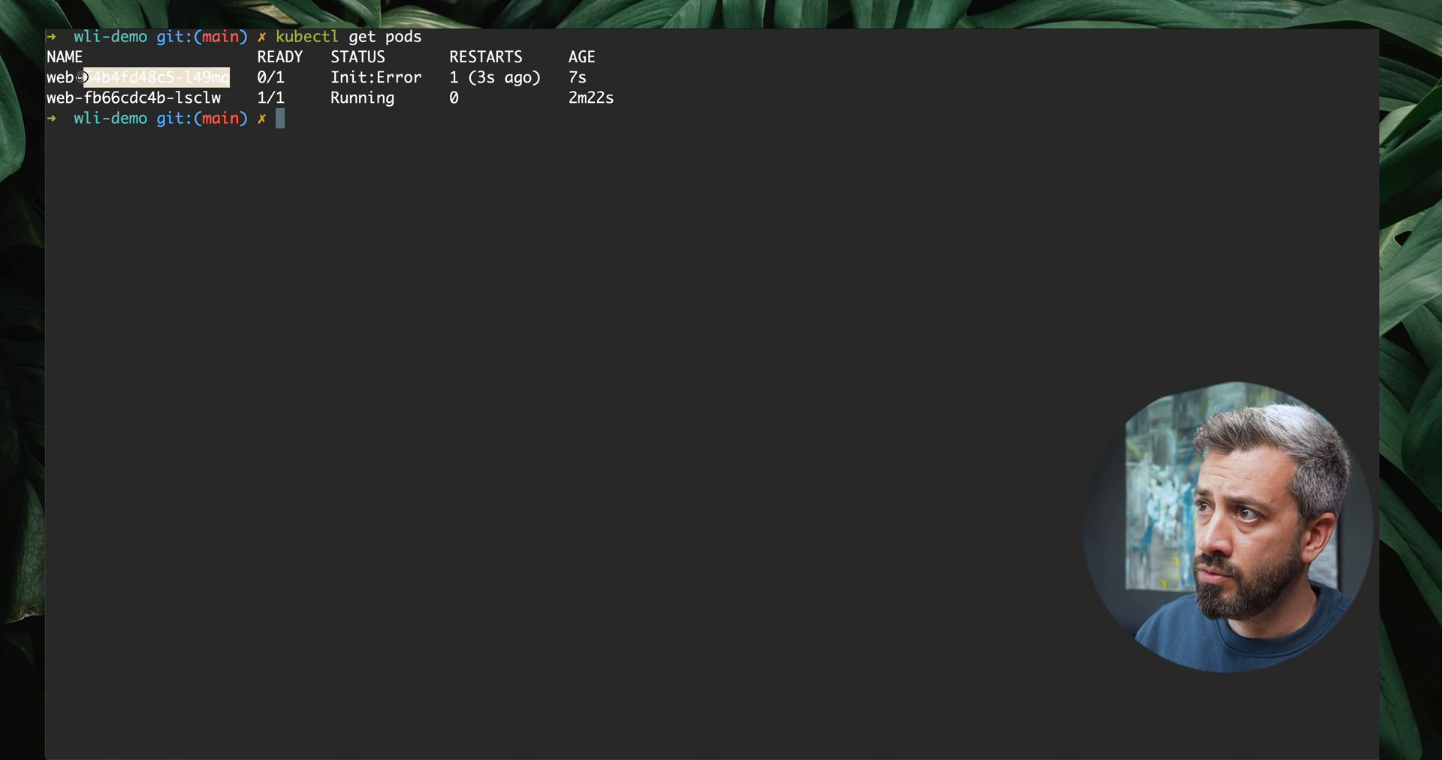
pyautogui.write('ku')
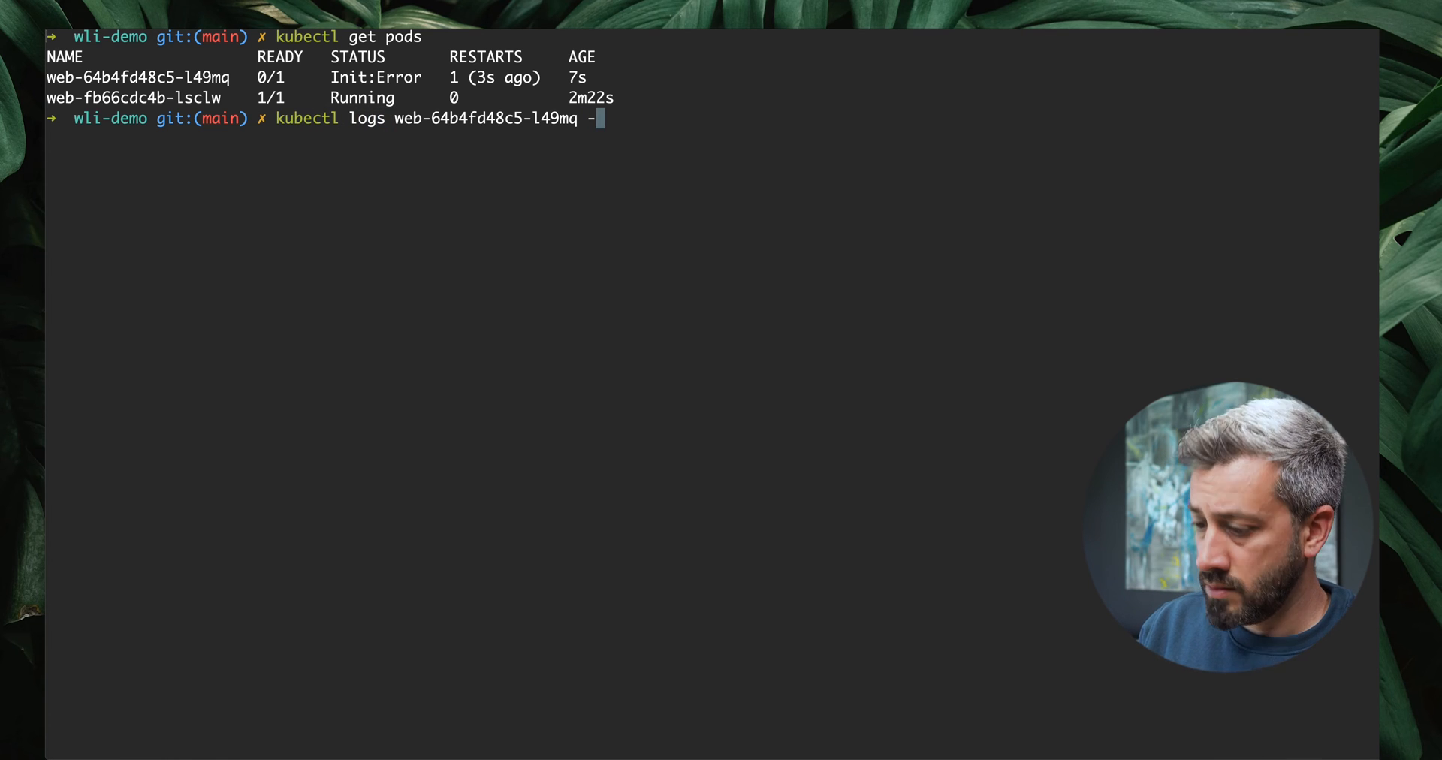
pyautogui.write('c init')
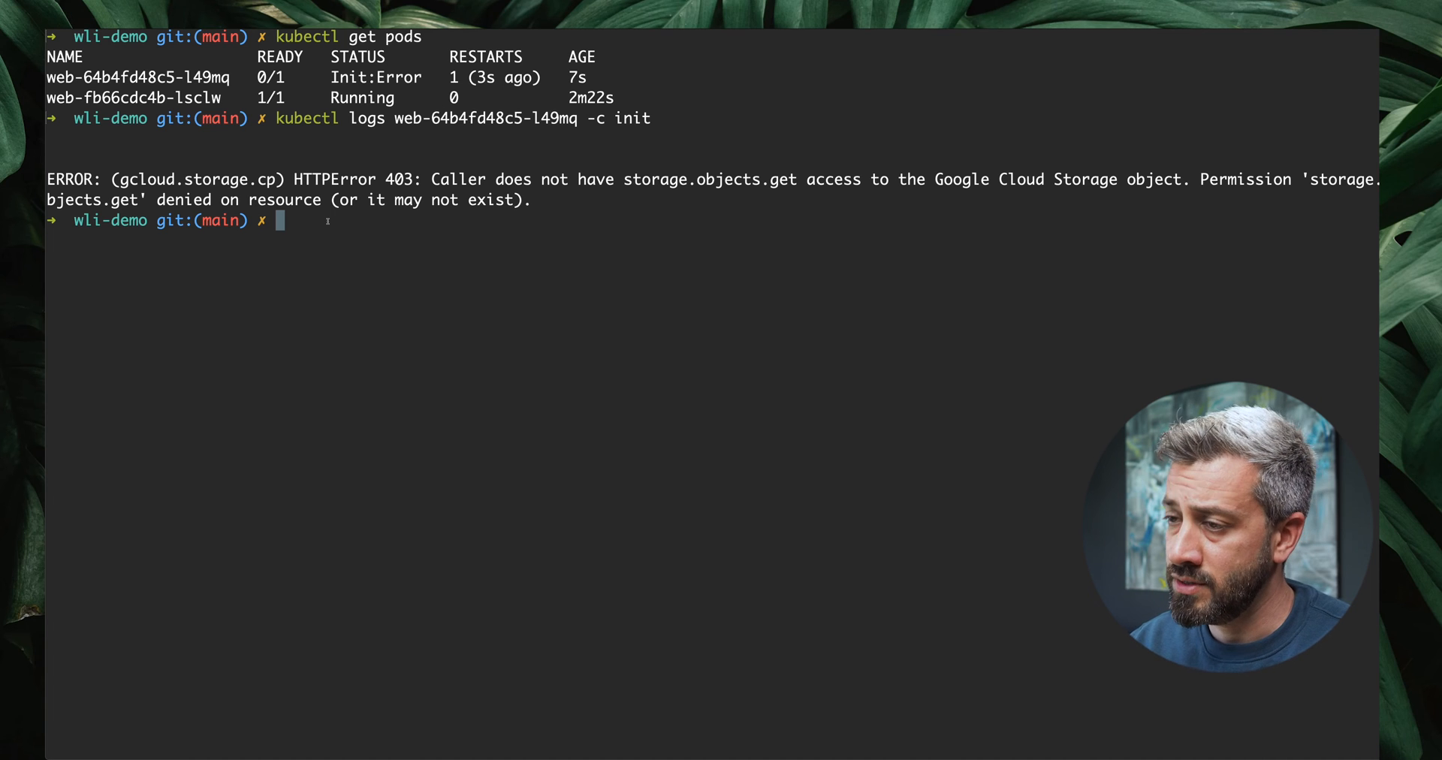
# Create Kubernetes service account web and Google service account web-wli in $PROJECT_ID
pyautogui.write('kubectl create serviceaccount web')
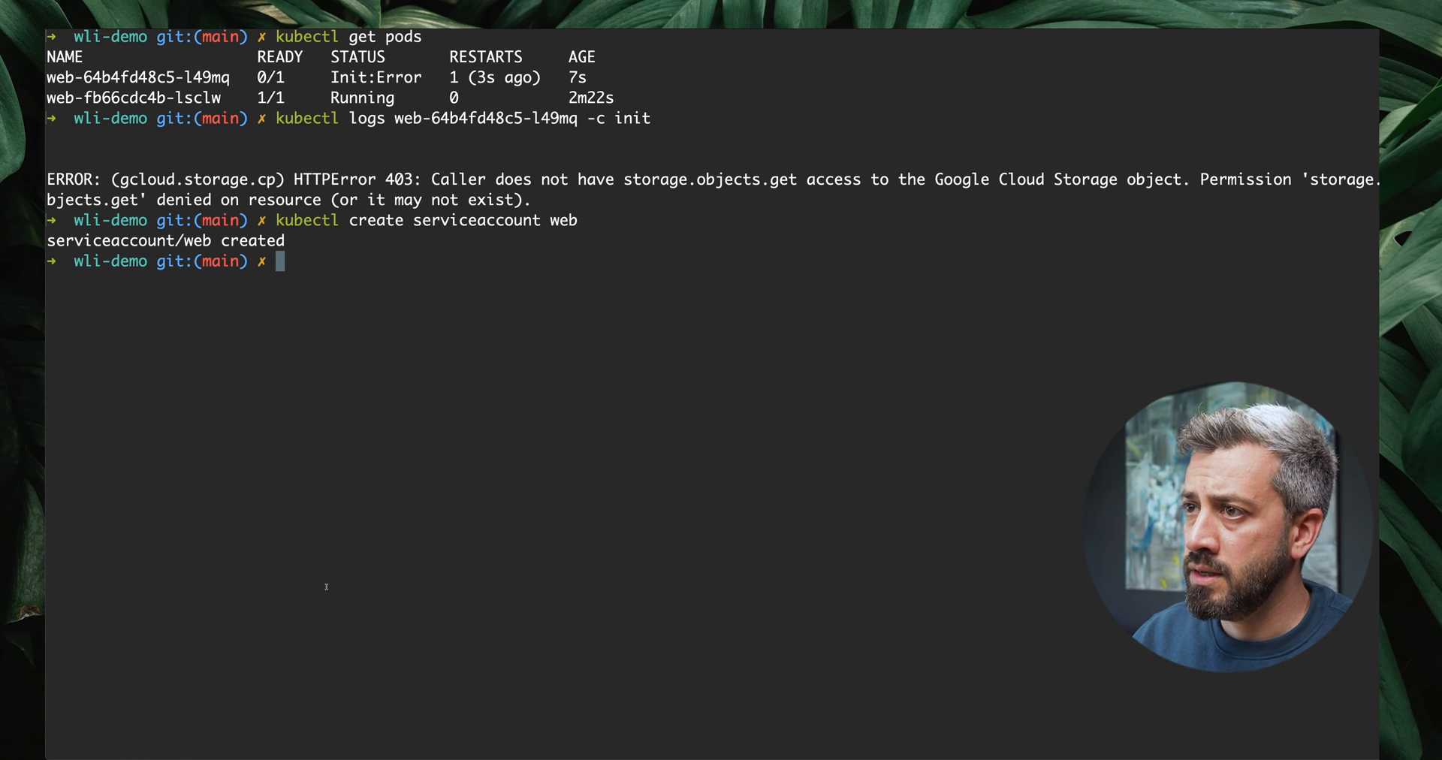
pyautogui.write('gcloud iam service-accounts create web-wli --project=$PROJECT_ID0')
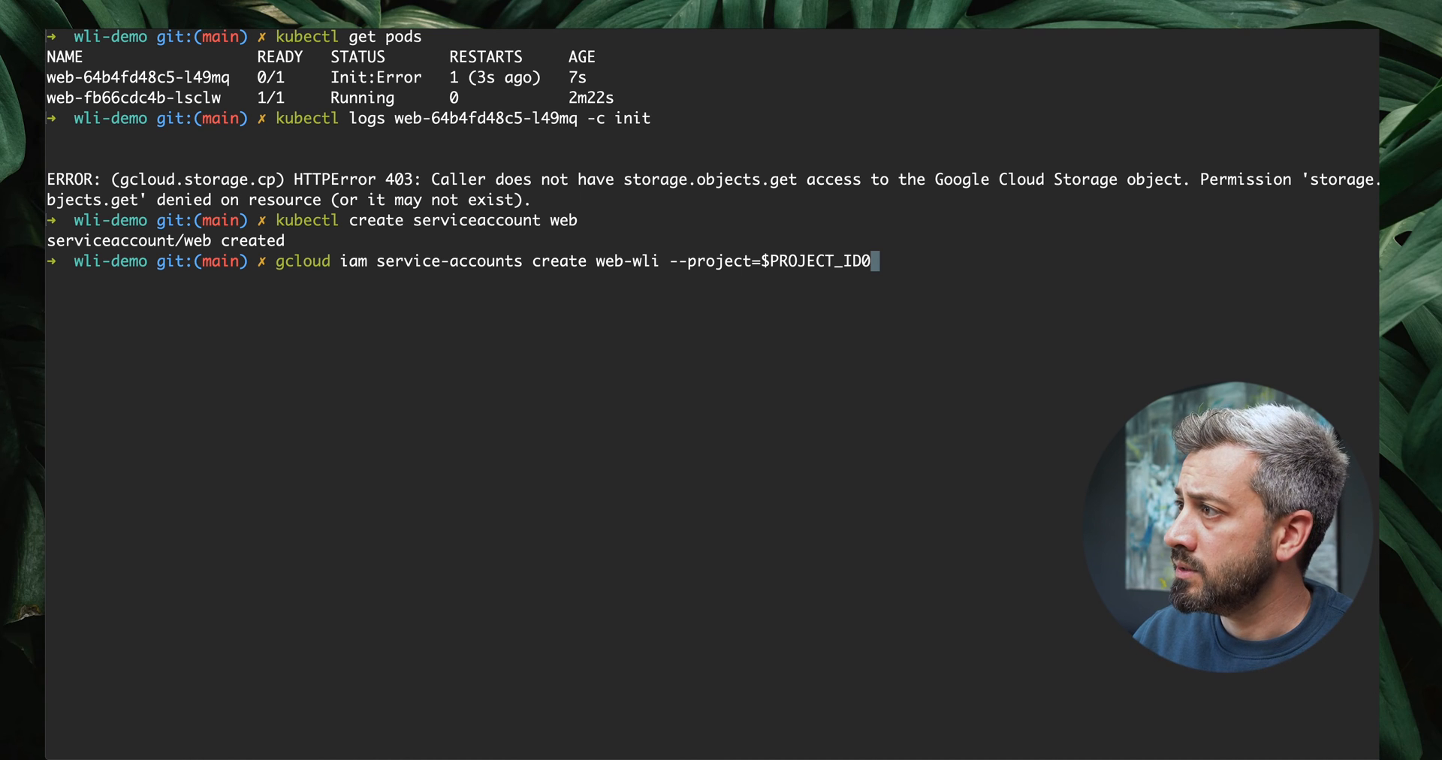
pyautogui.press('Backspace')
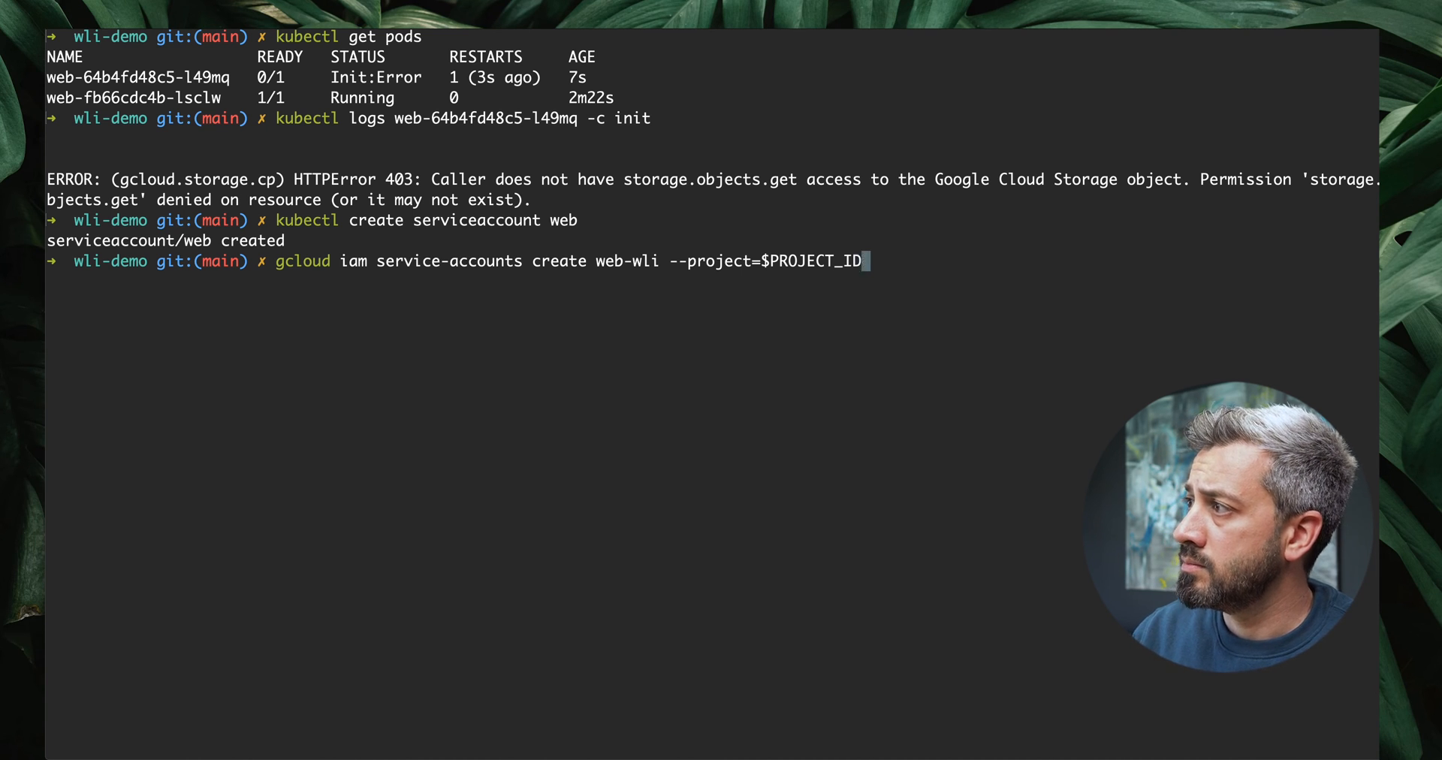
pyautogui.press('Enter')
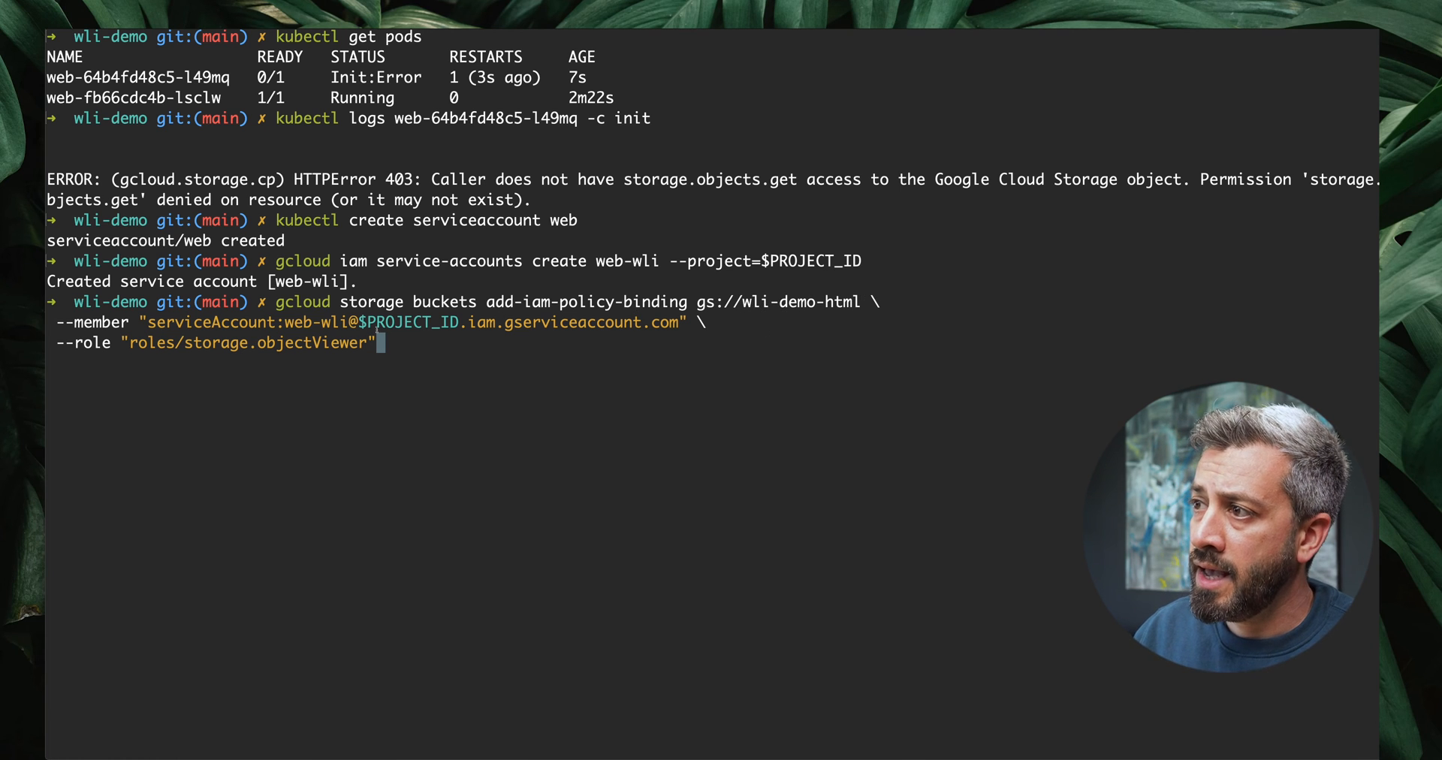
pyautogui.moveTo(412, 342)
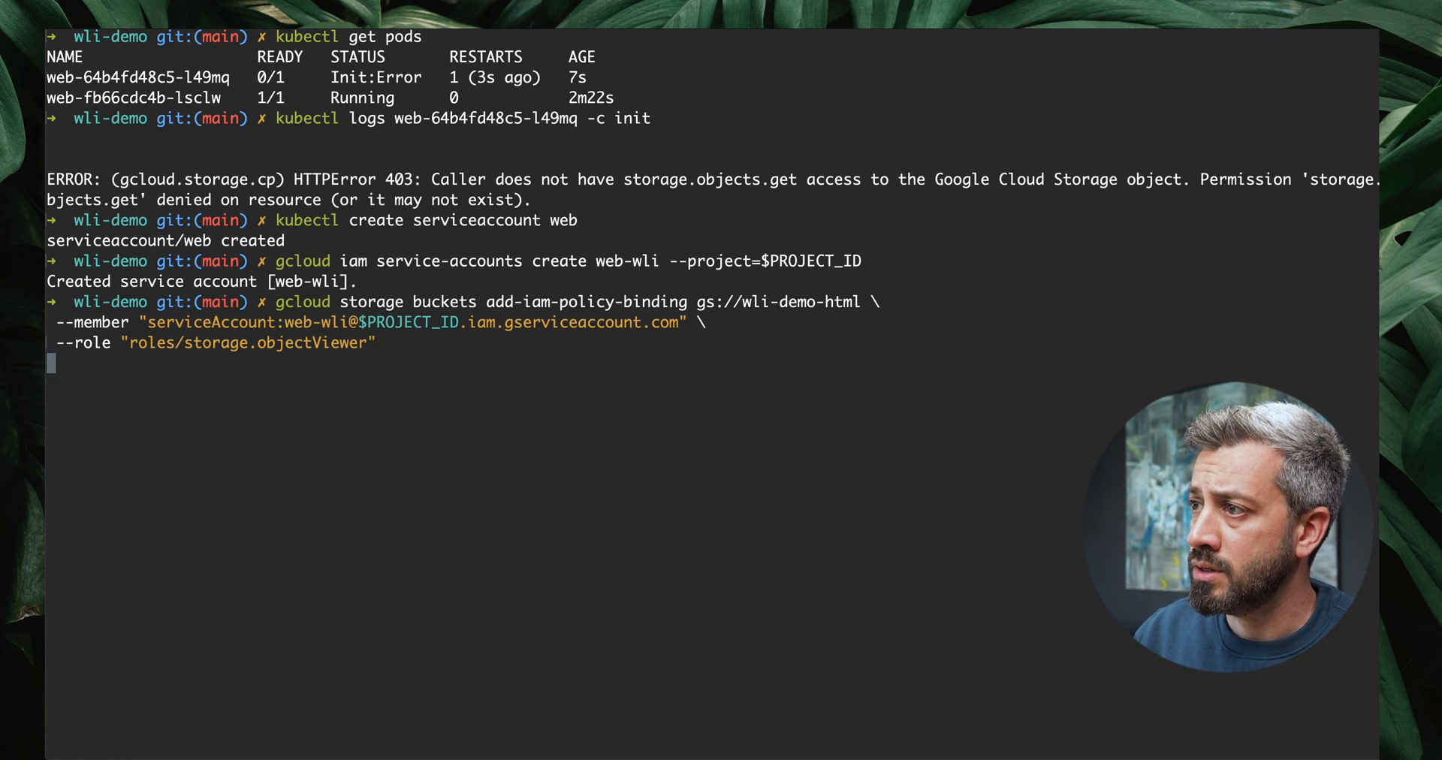
# Grant web-wli roles/storage.objectViewer on the wli-demo-html bucket and review the policy output
pyautogui.press('Enter')
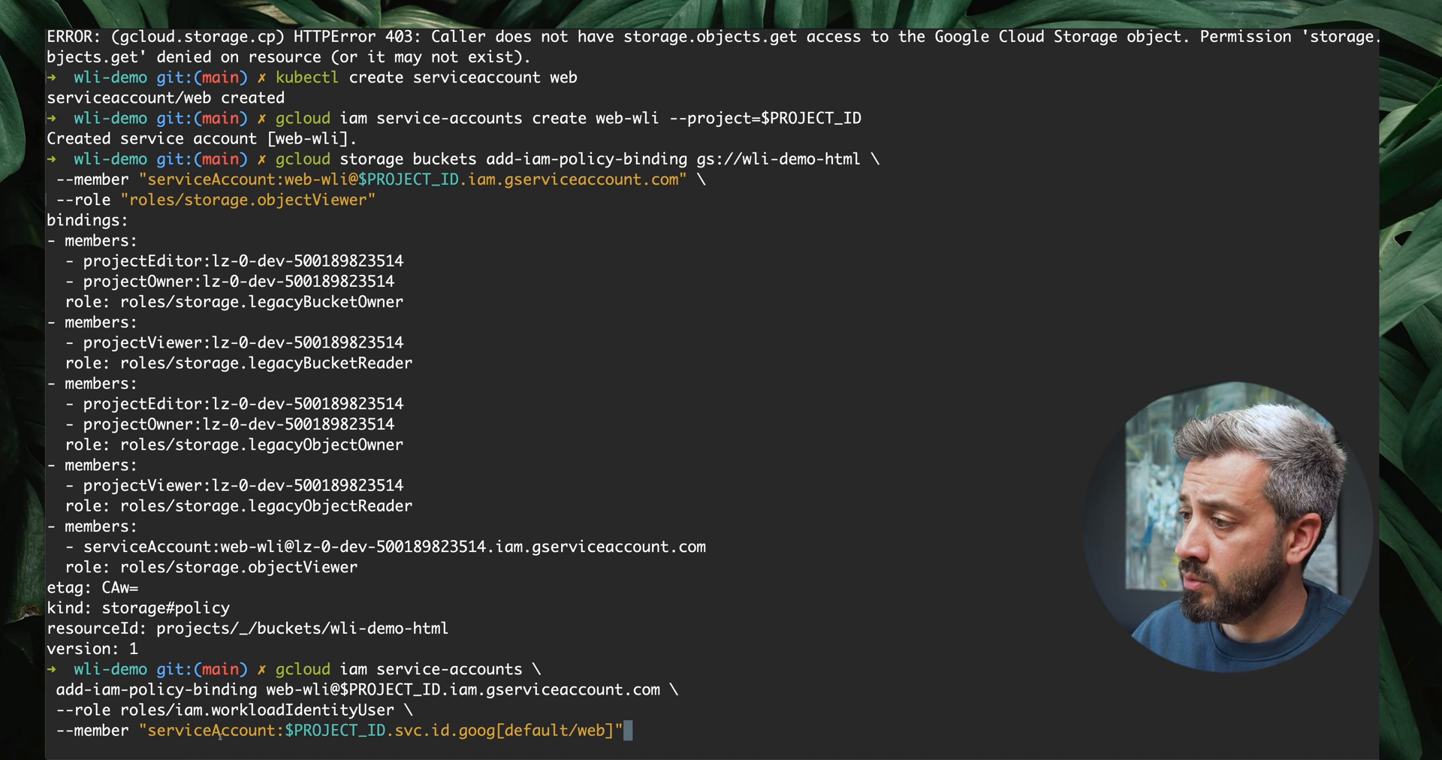
pyautogui.doubleClick(331, 730)
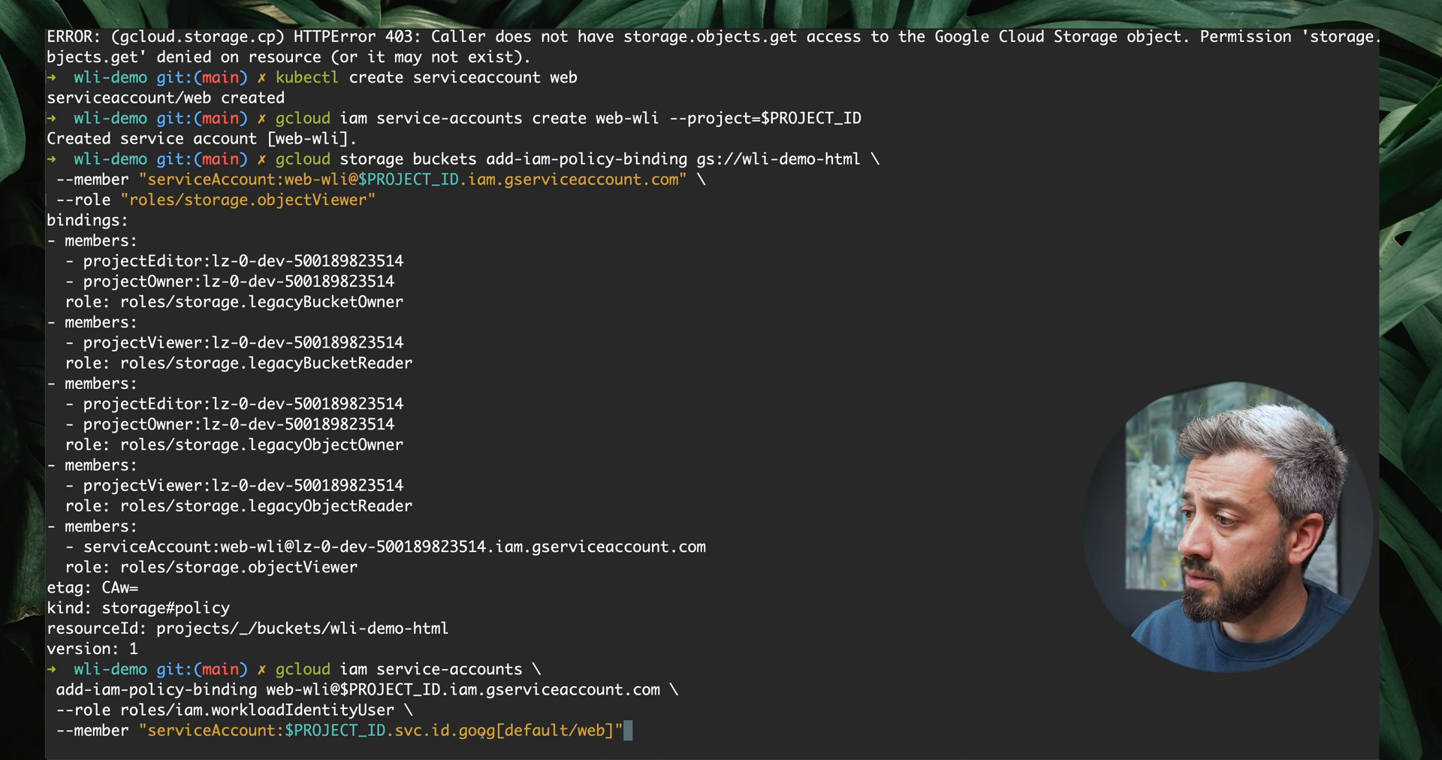
pyautogui.doubleClick(534, 731)
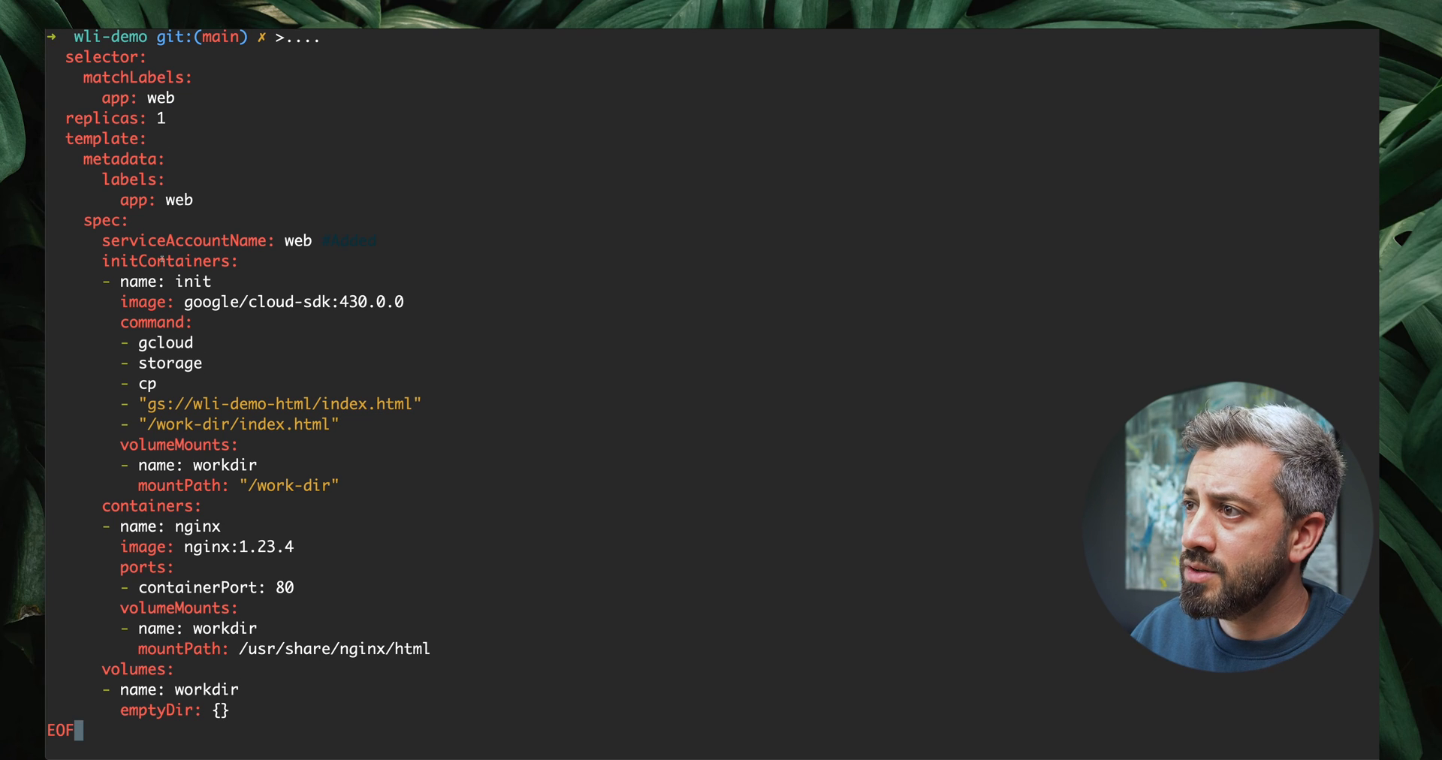
# Watch kubectl get pods until the new web pod runs and the old one terminates
pyautogui.doubleClick(212, 240)
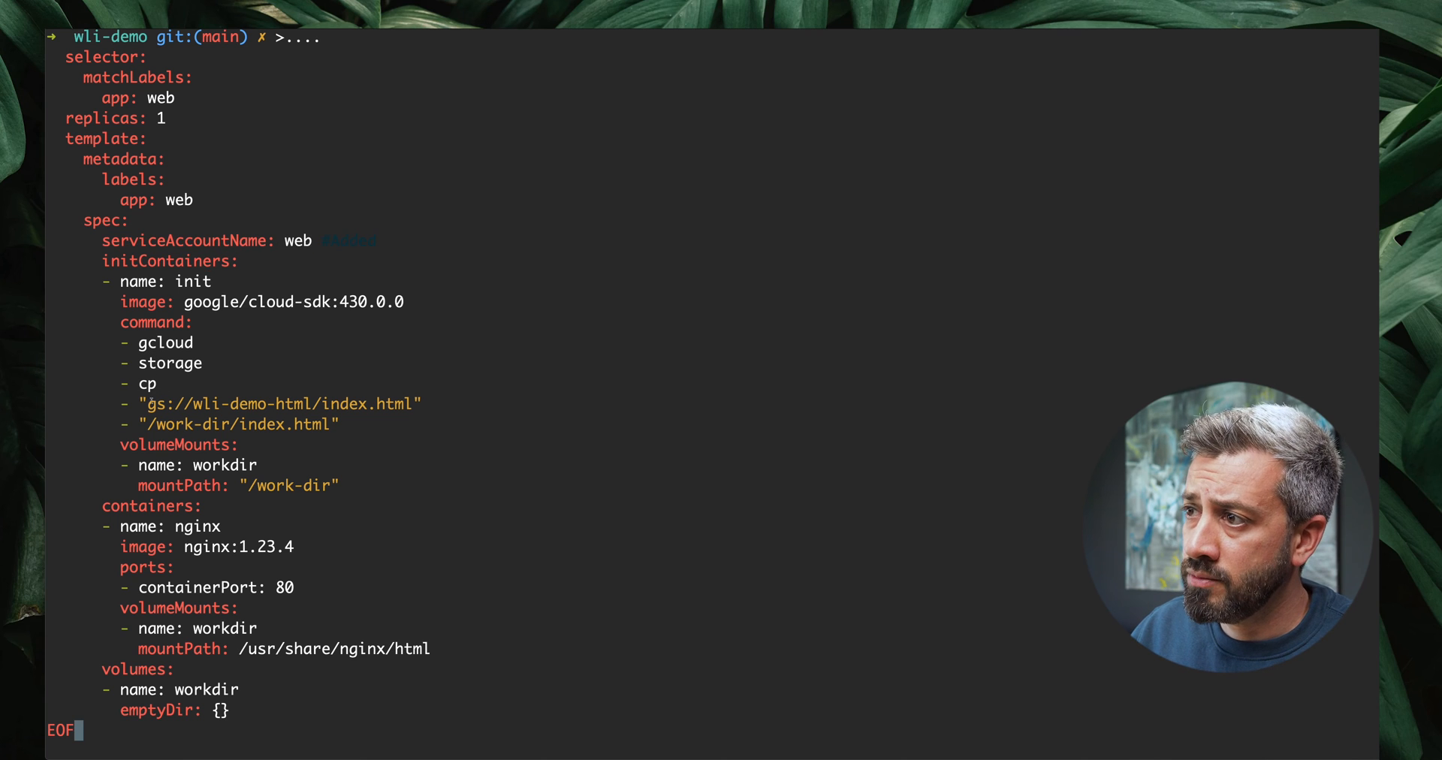
pyautogui.doubleClick(225, 402)
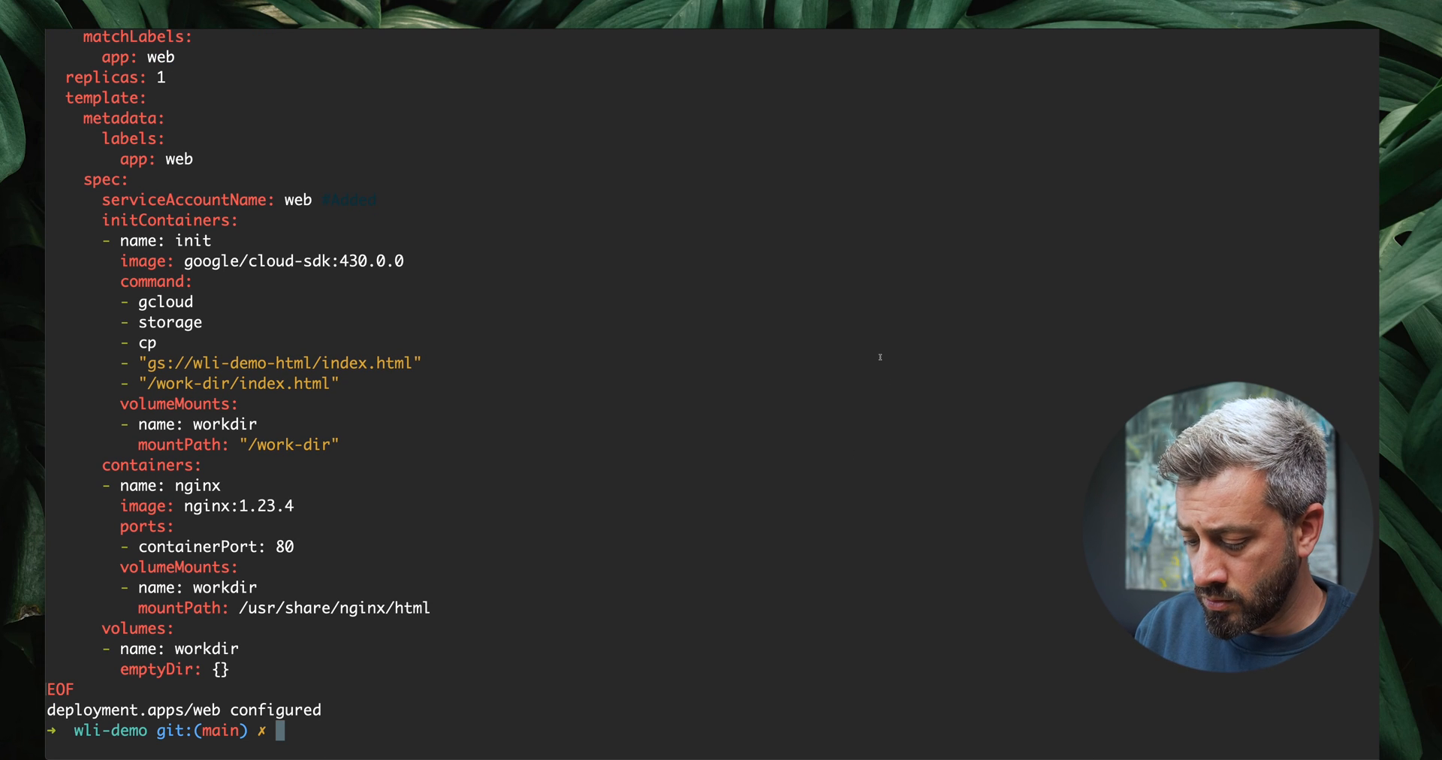
pyautogui.write('kubectl get')
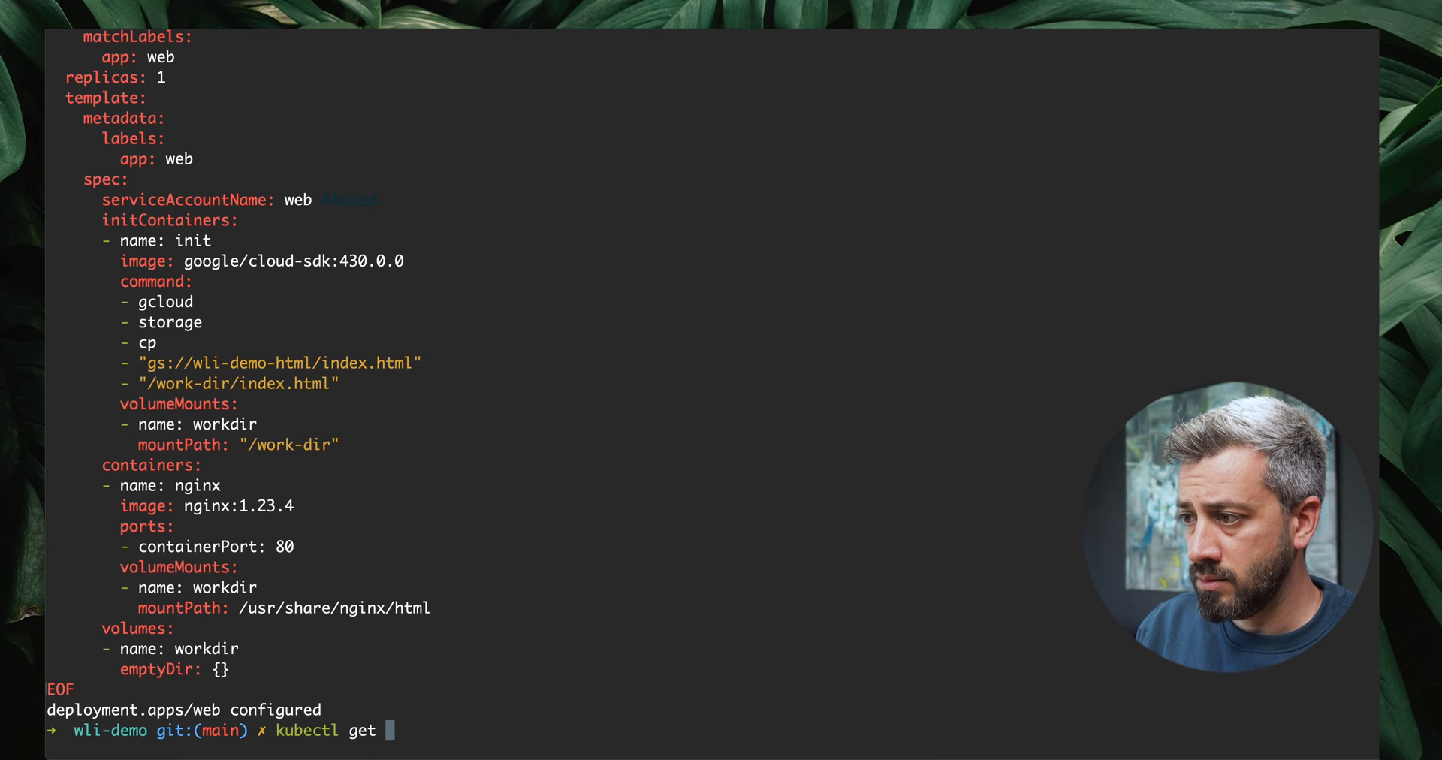
pyautogui.write('pods -w')
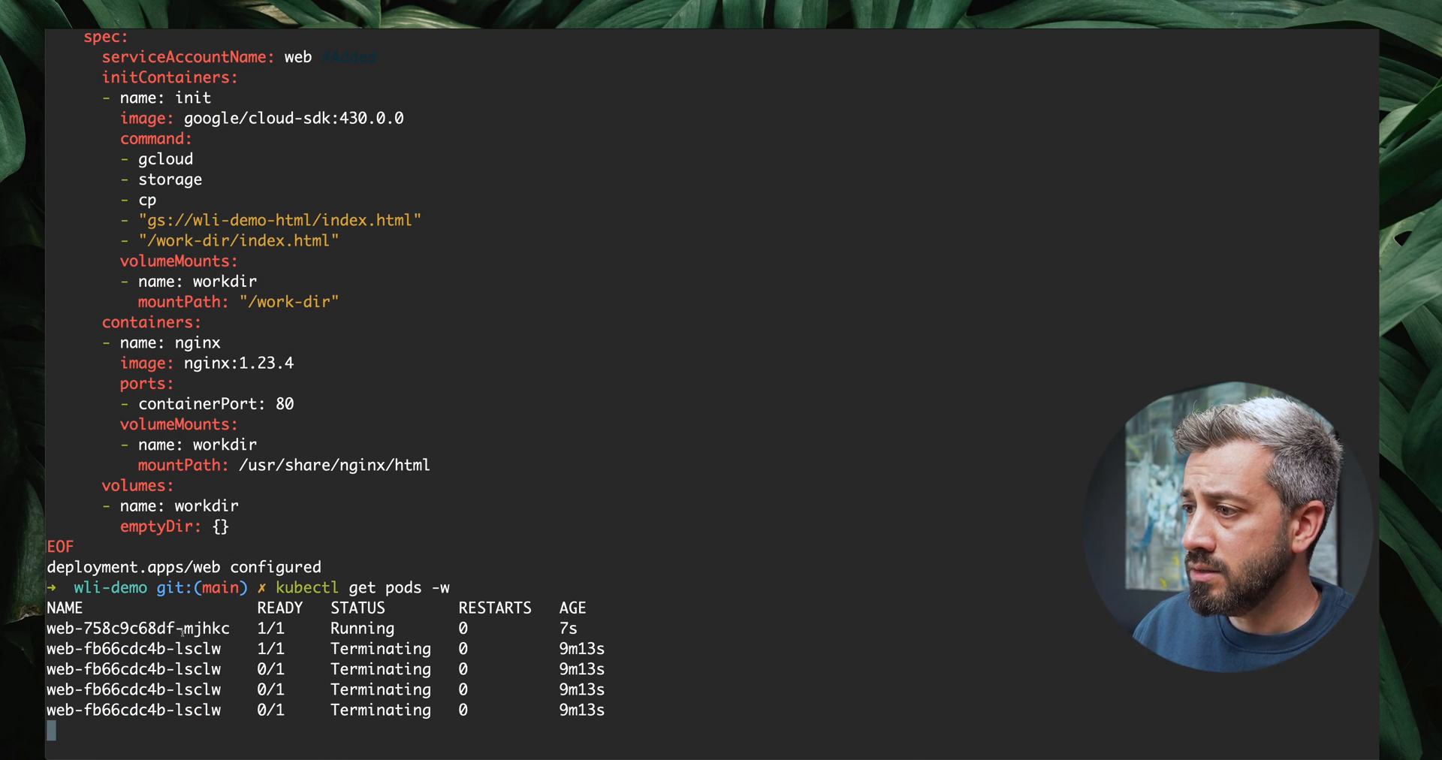
pyautogui.press('ctrl+c')
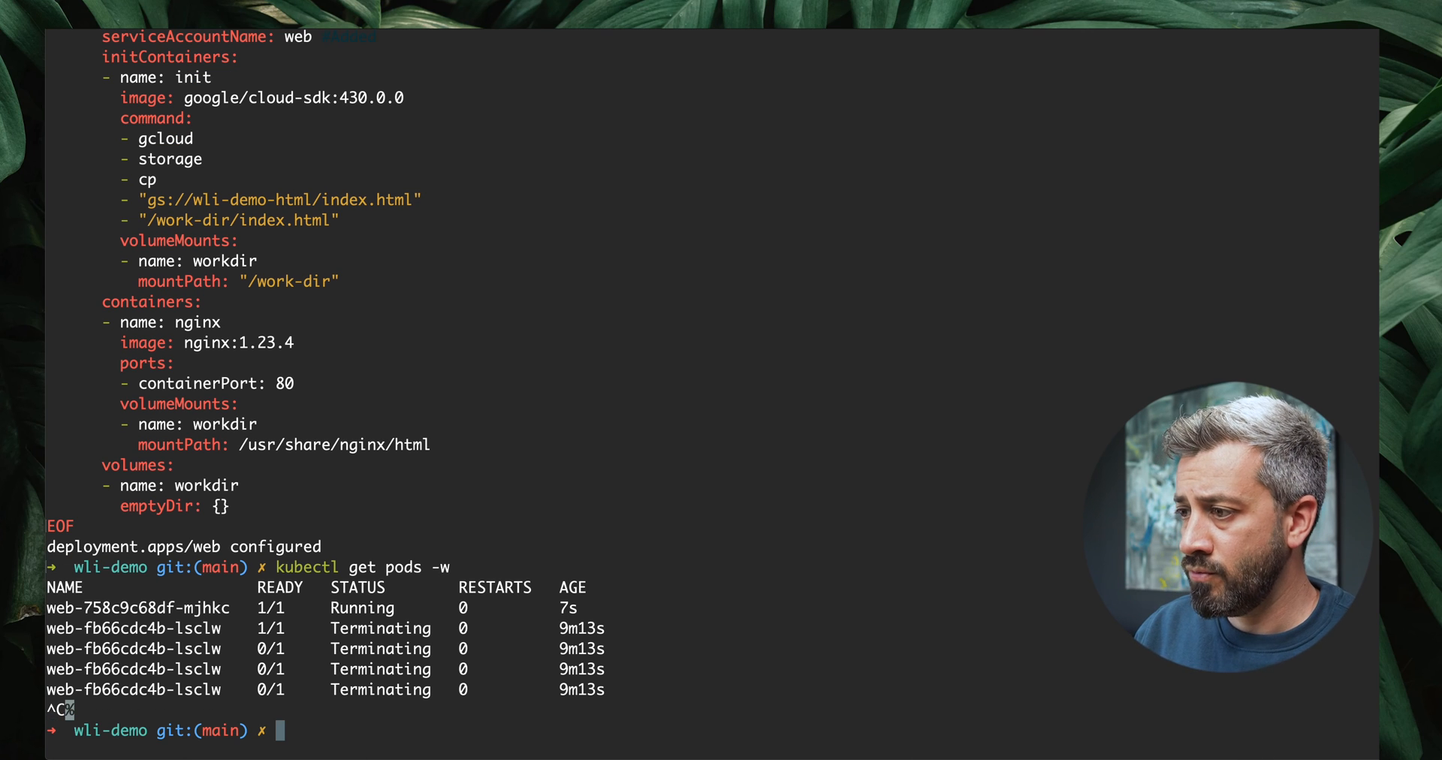
pyautogui.write('open http://34.76.198.11:30013')
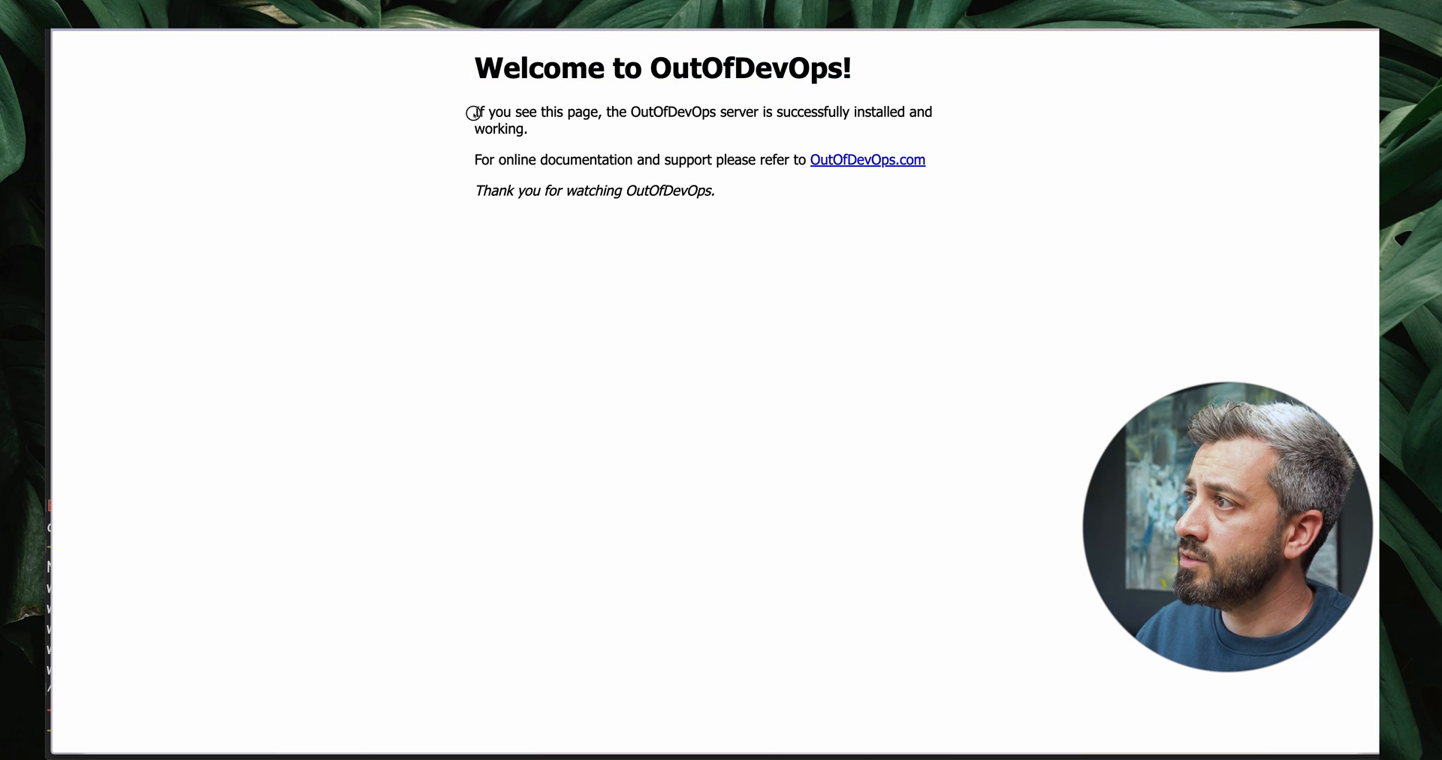
pyautogui.moveTo(744, 204)
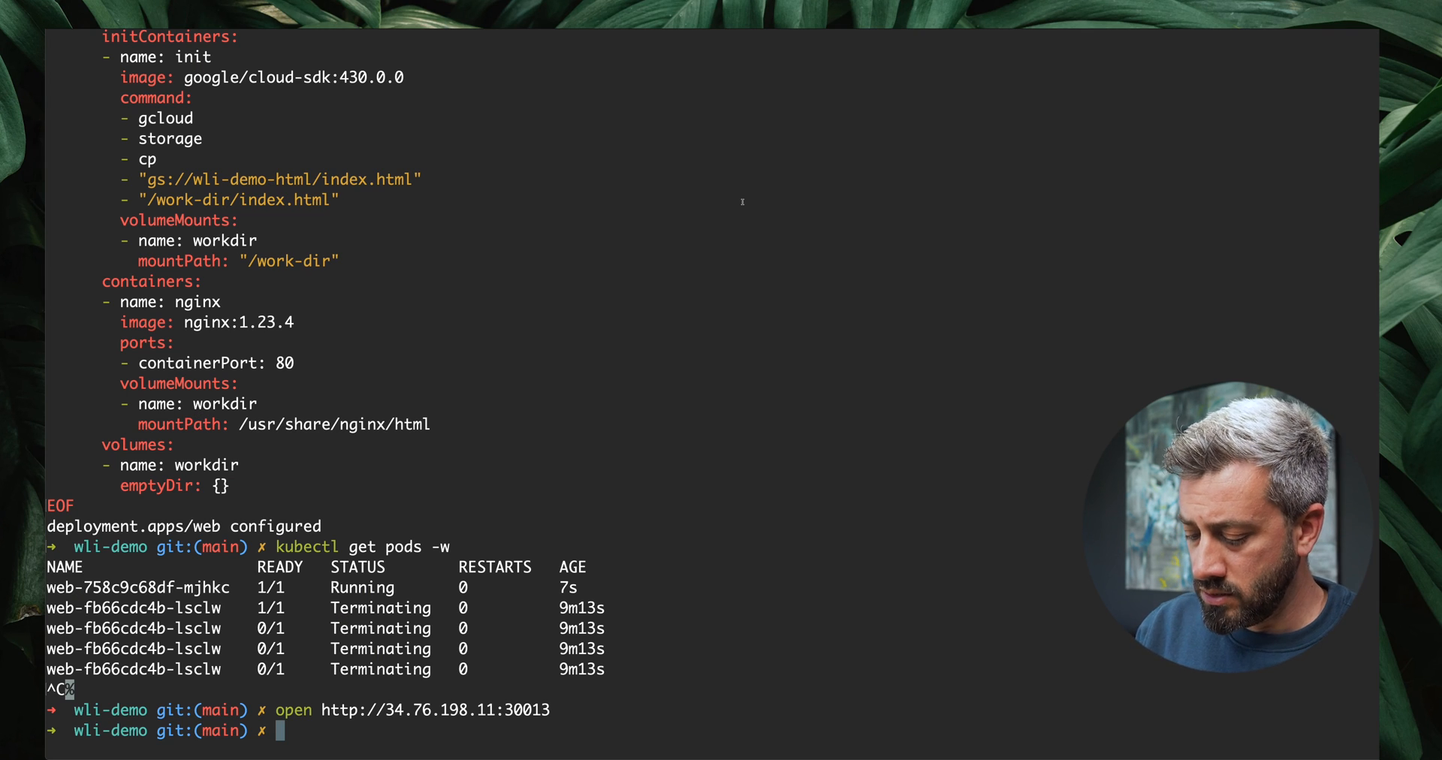
# Show init container logs of pod web-758c9c68df-mjhkc, confirming index.html copied from gs://wli-demo-html
pyautogui.write('kubectl l')
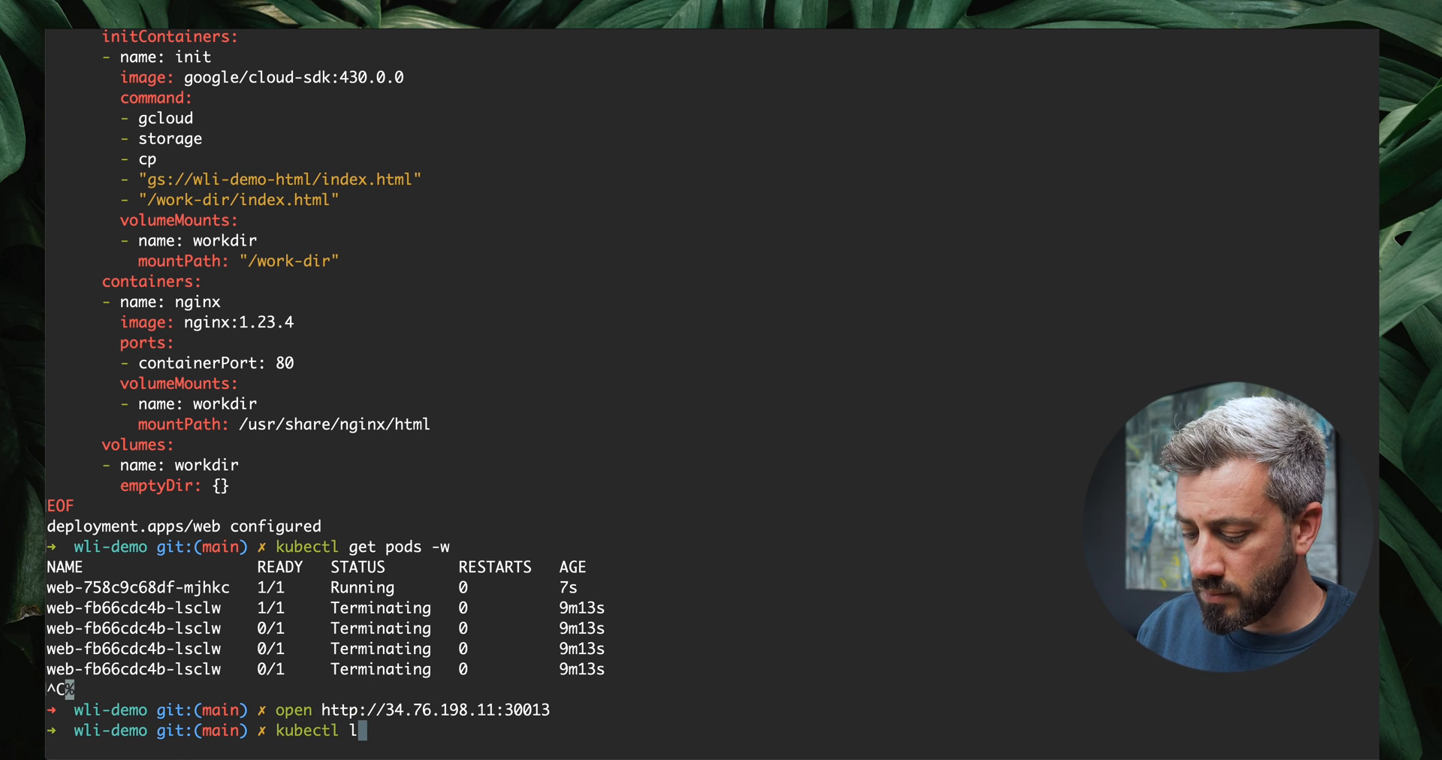
pyautogui.write('ogs')
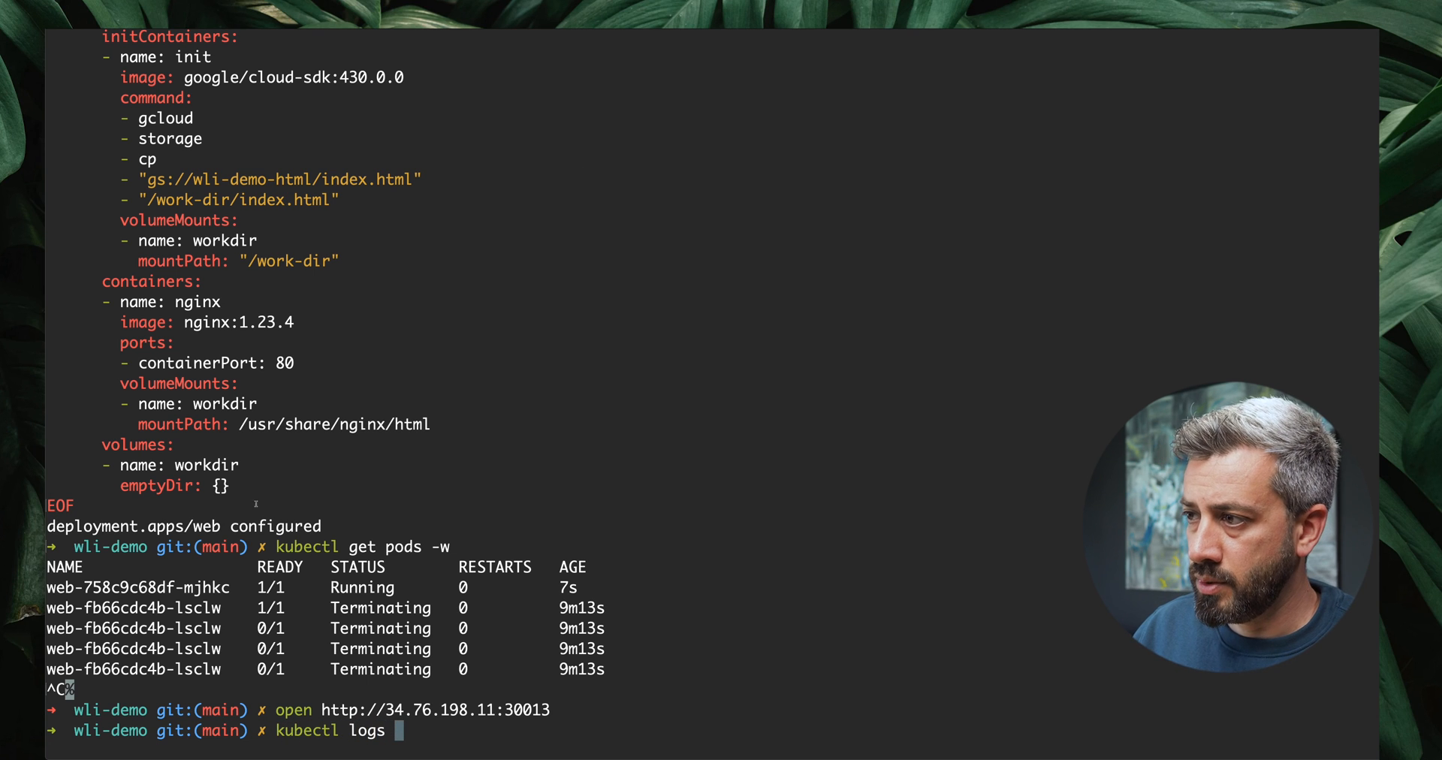
pyautogui.doubleClick(156, 588)
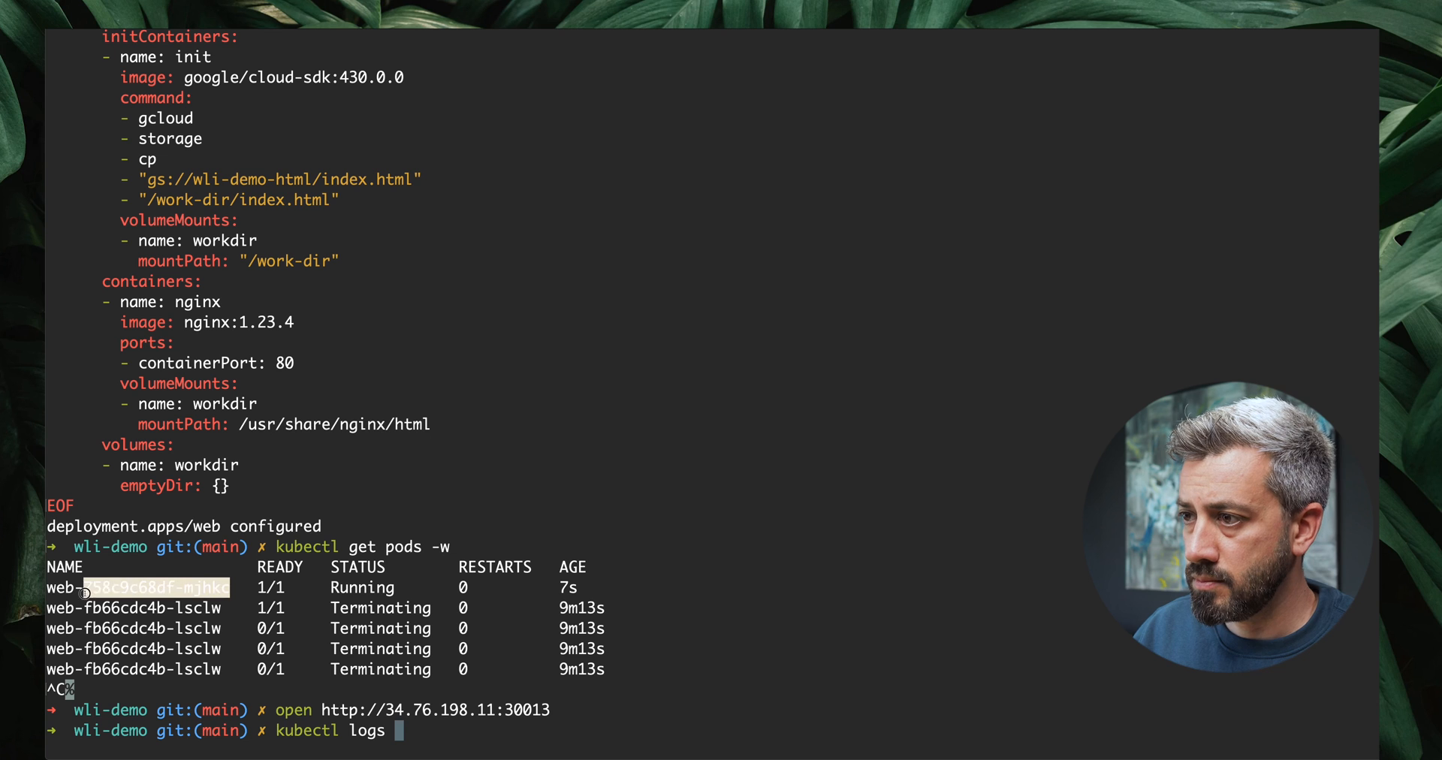
pyautogui.write('web-758c9c68df-mjhkc -c init')
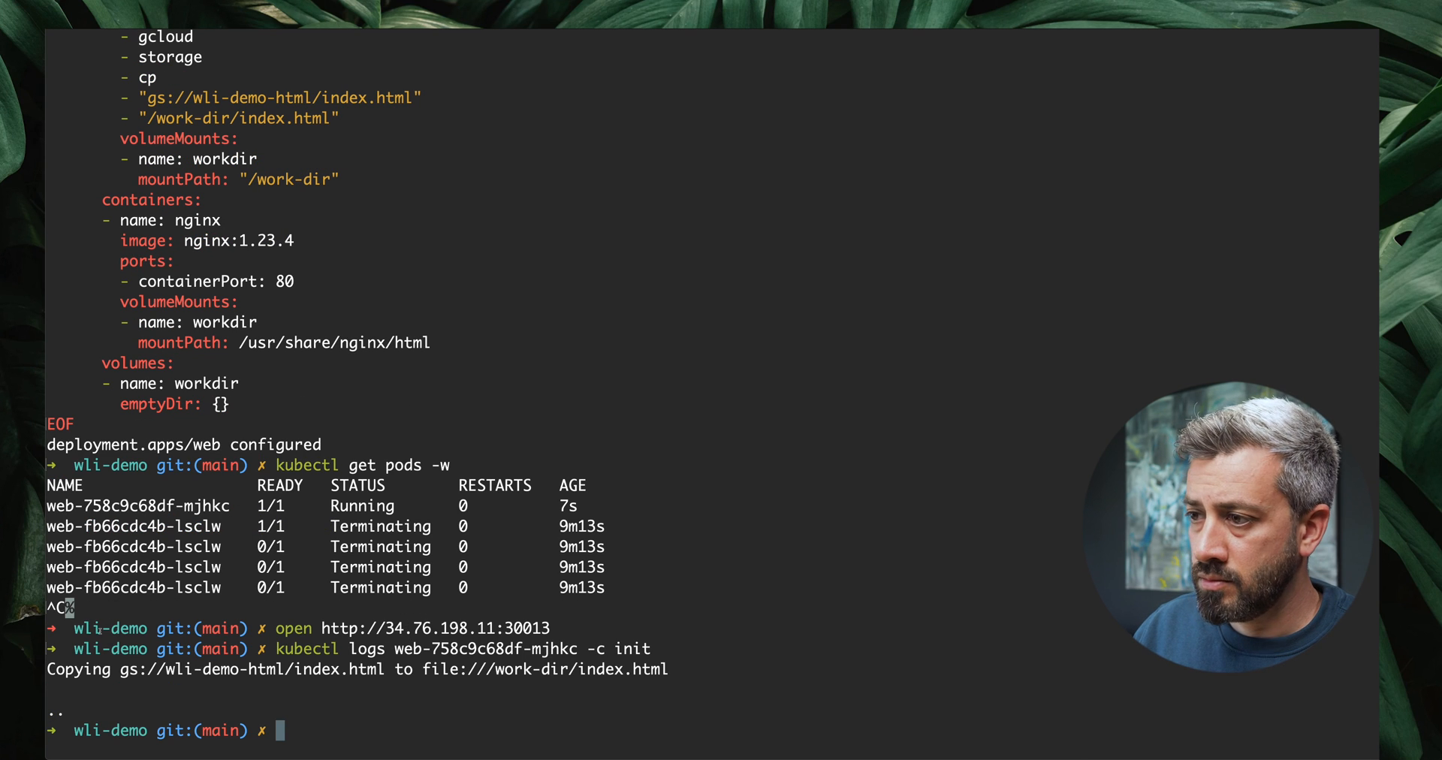
pyautogui.doubleClick(169, 669)
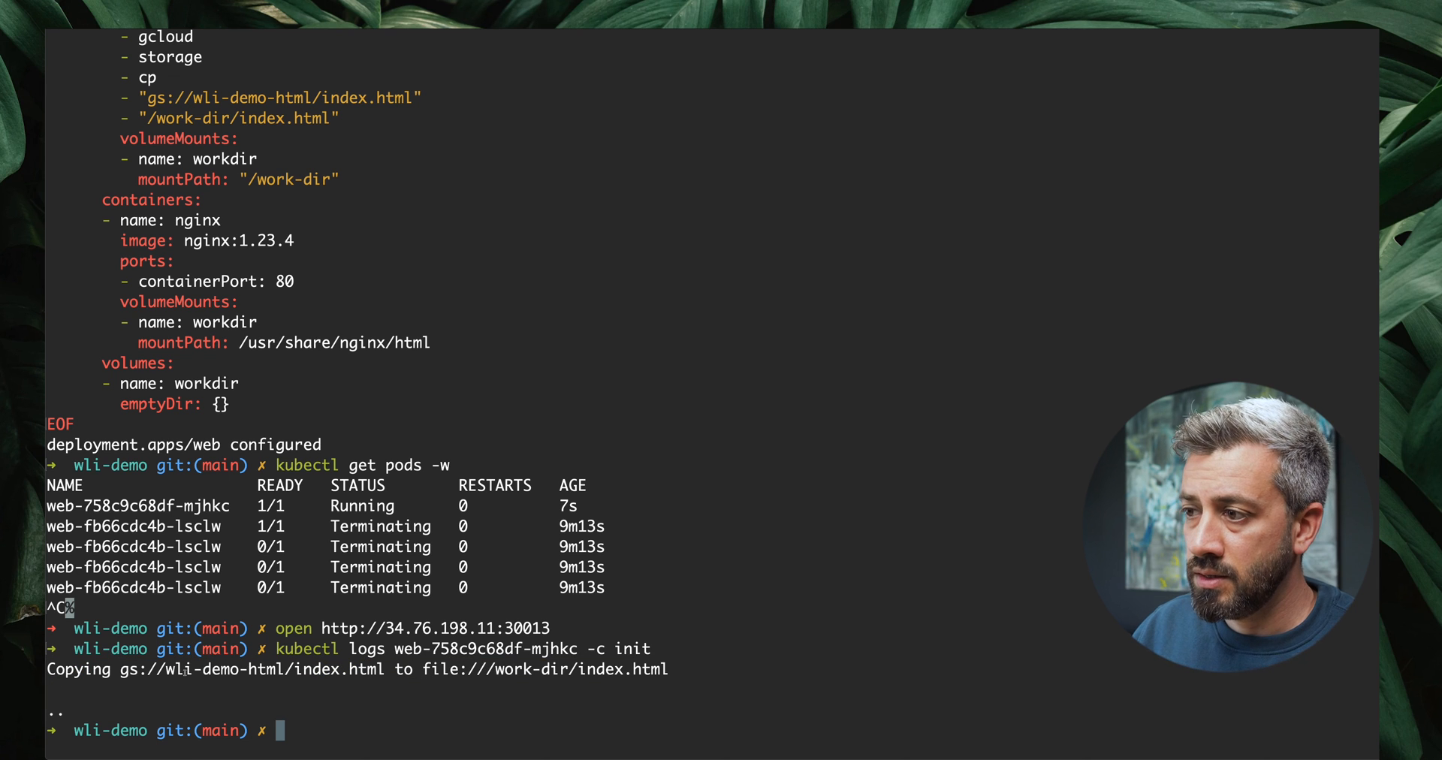
pyautogui.doubleClick(235, 668)
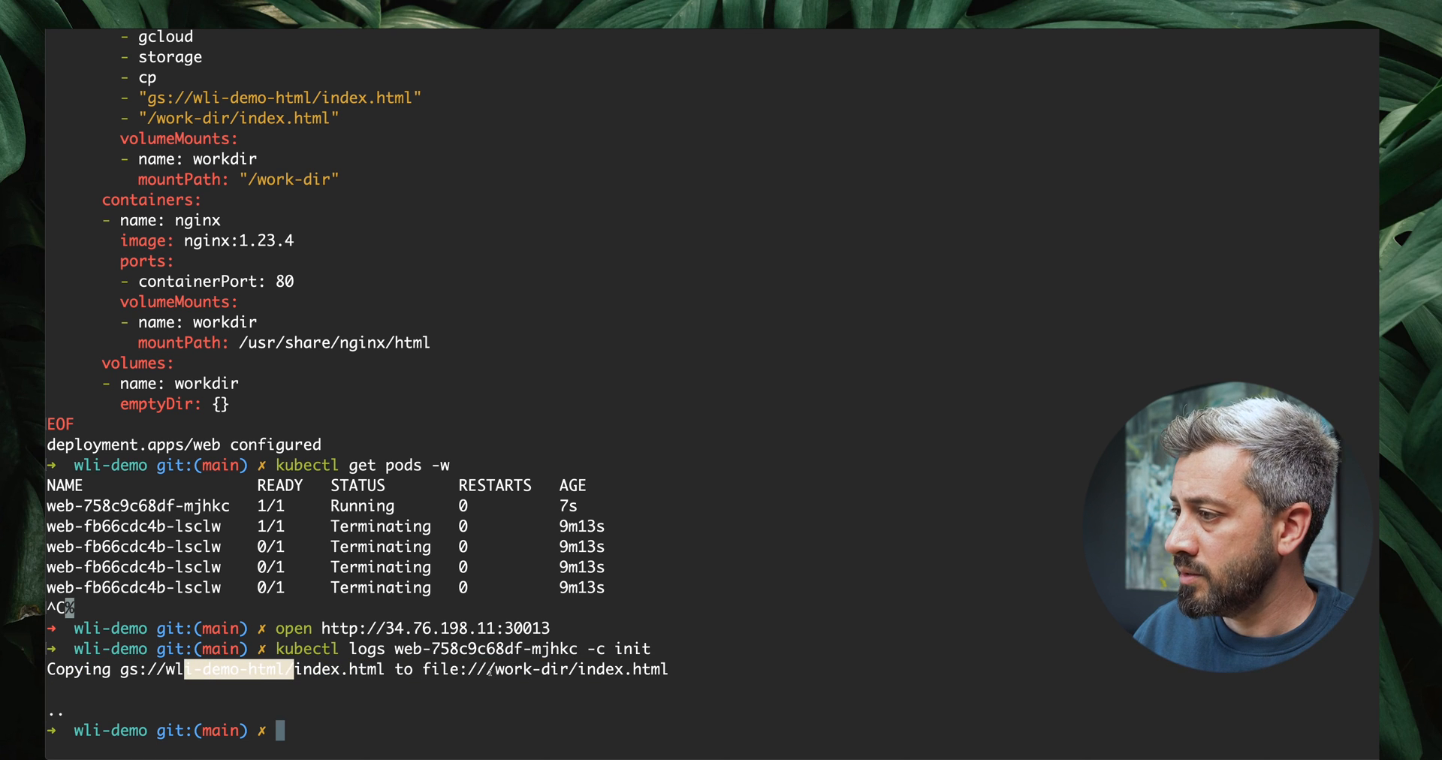